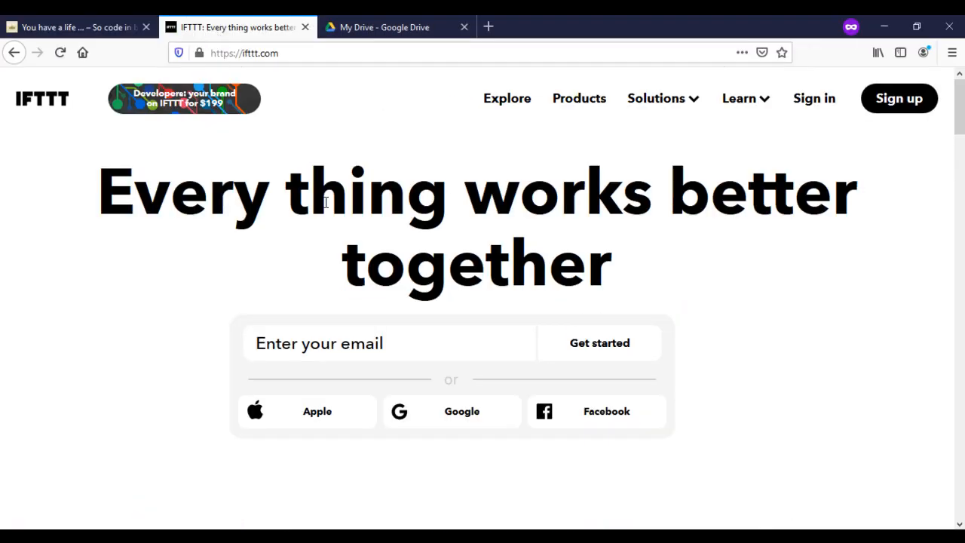
pyautogui.moveTo(760, 70)
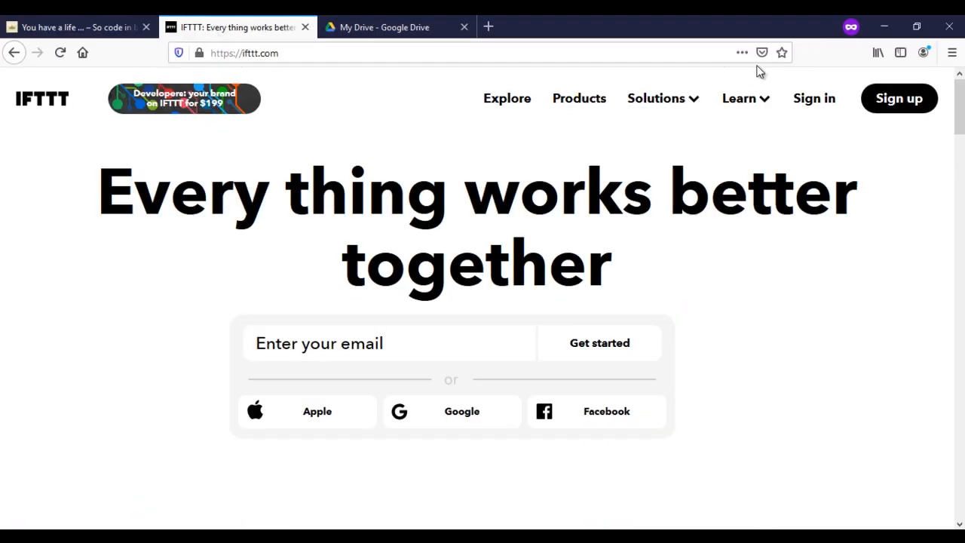
# Step: Reach the third-party sign-in options and choose continuing with a Google account
pyautogui.click(814, 98)
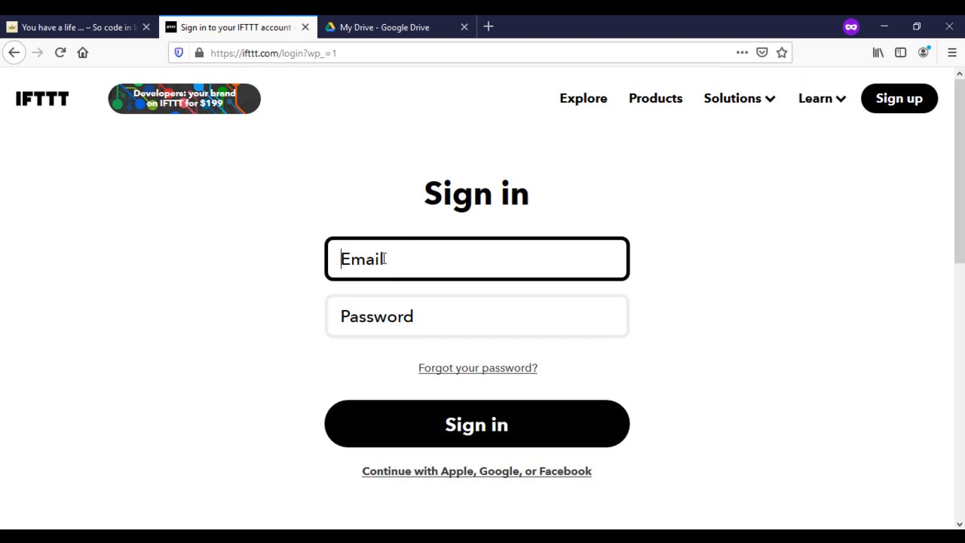
pyautogui.write('en')
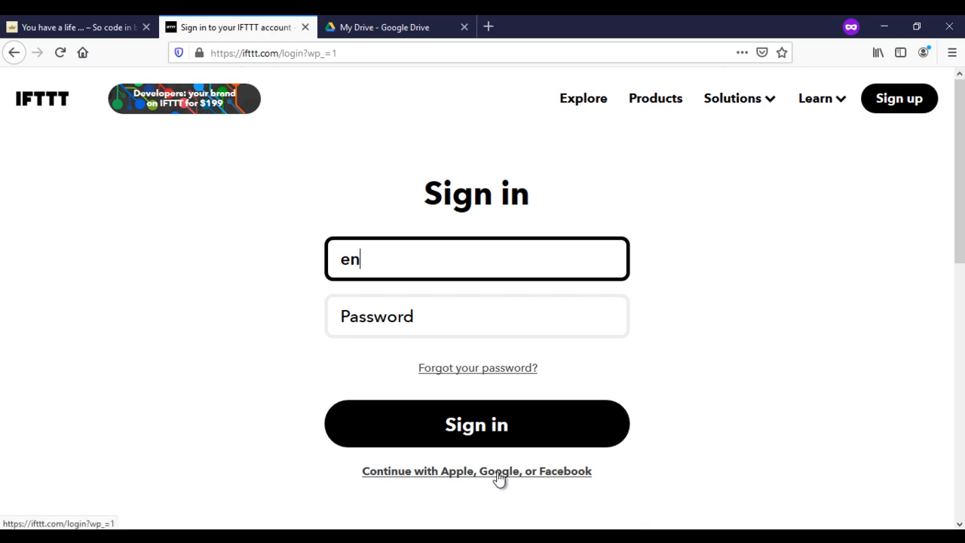
pyautogui.click(476, 470)
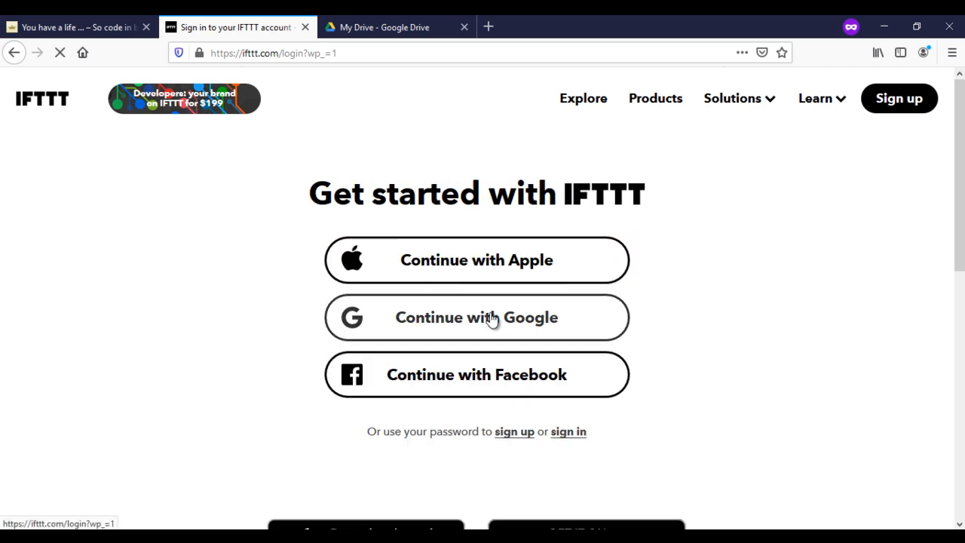
pyautogui.click(476, 317)
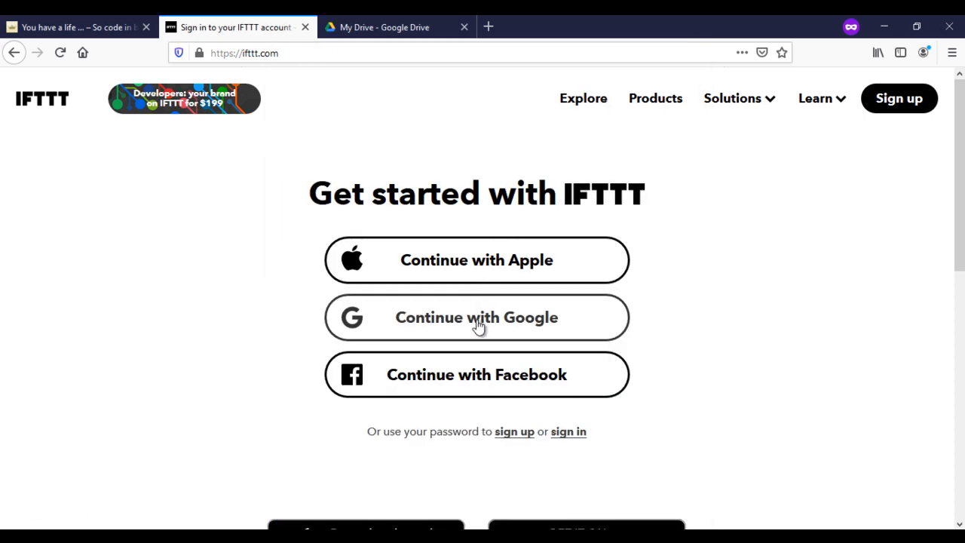
# Step: Complete the Google login and start creating a new applet from the Create page
pyautogui.click(477, 316)
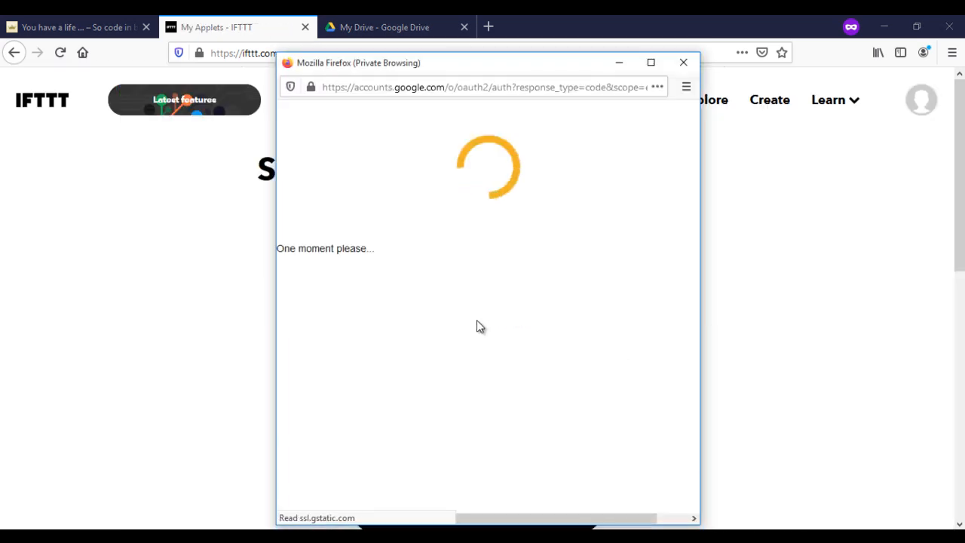
pyautogui.click(683, 64)
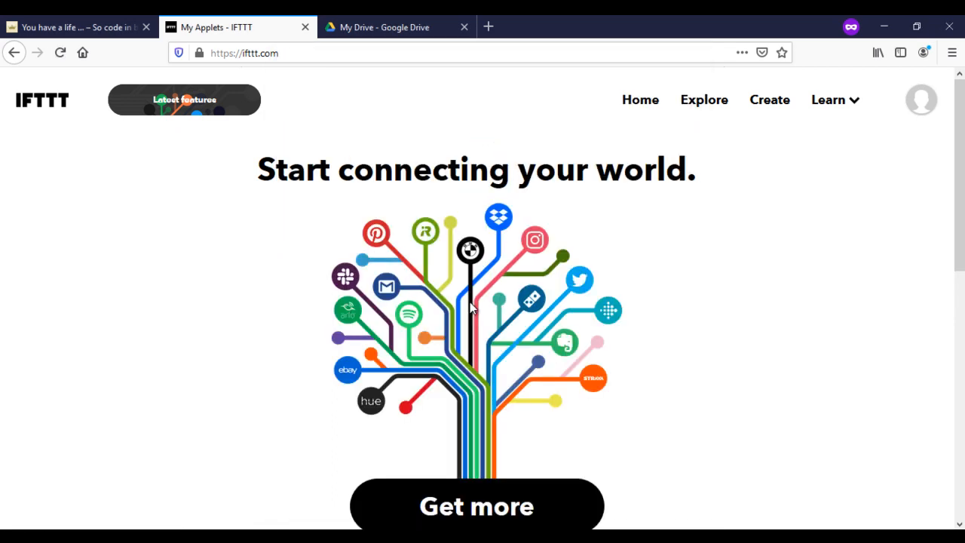
pyautogui.click(769, 100)
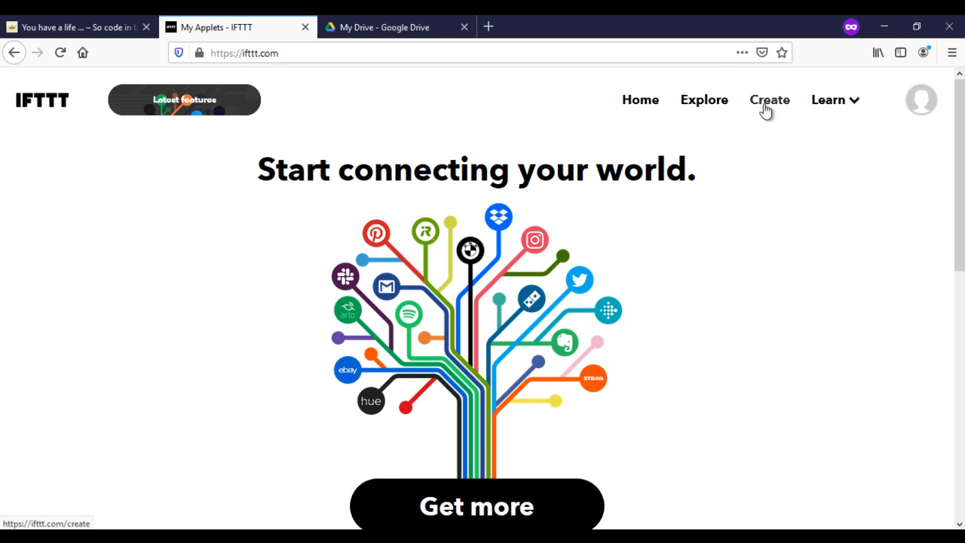
pyautogui.click(769, 99)
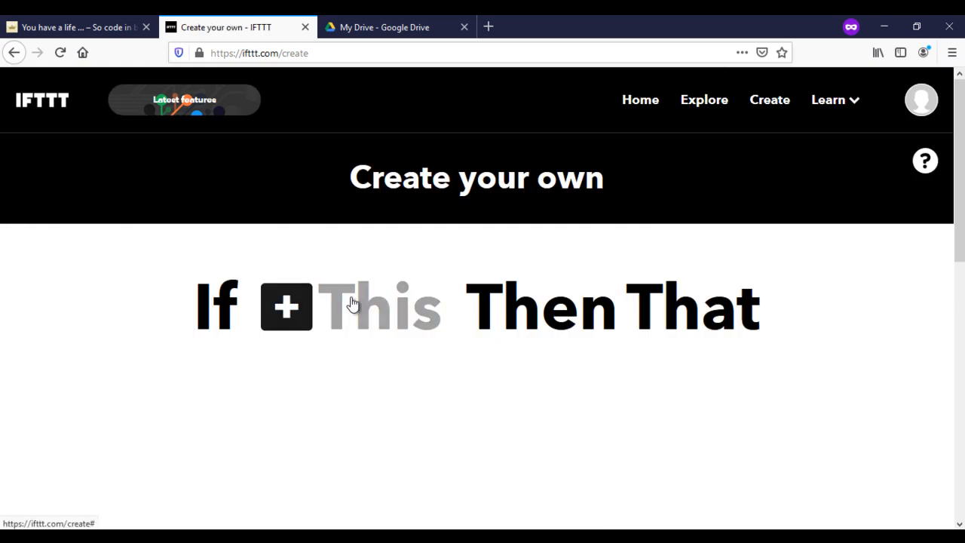
# Step: Add Webhooks as the 'This' service, connect it, and choose the 'Receive a web request' trigger
pyautogui.click(286, 305)
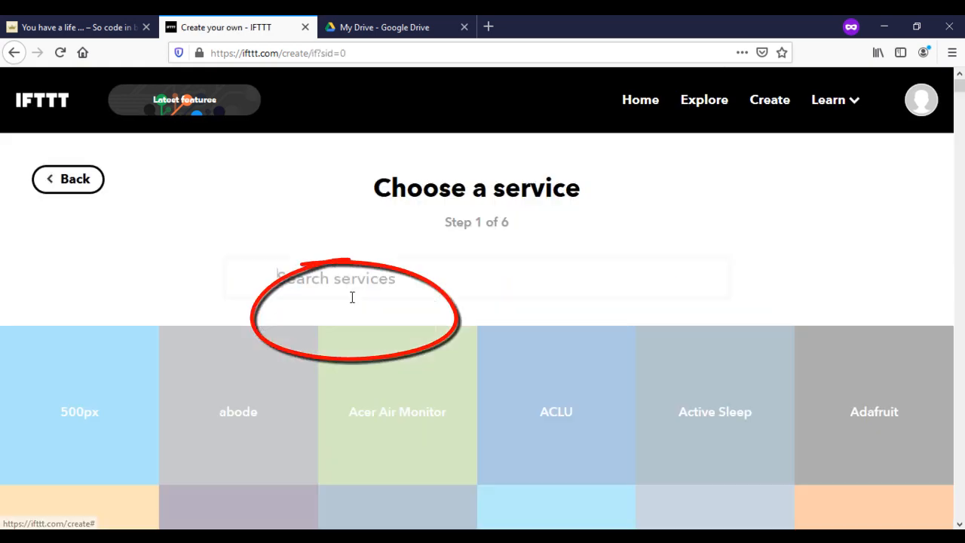
pyautogui.write('webh')
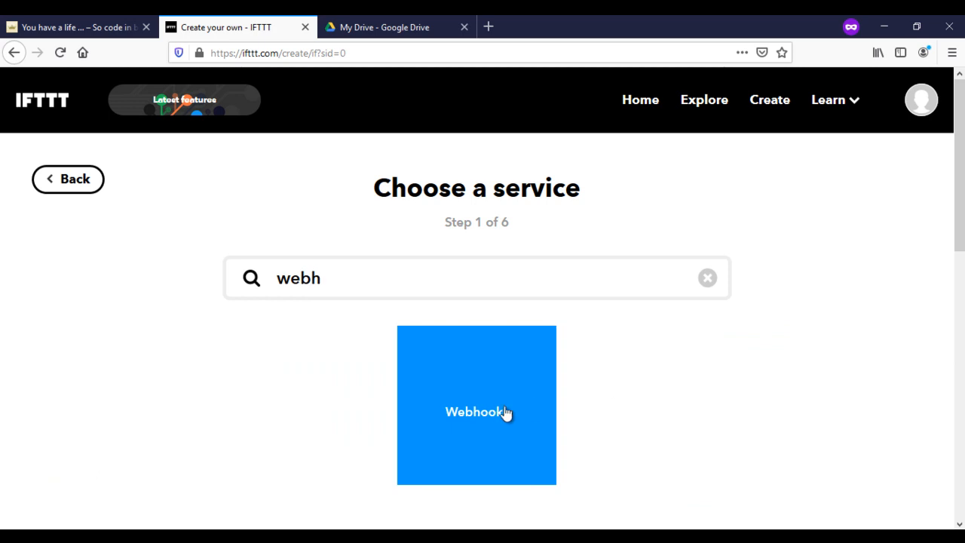
pyautogui.click(476, 410)
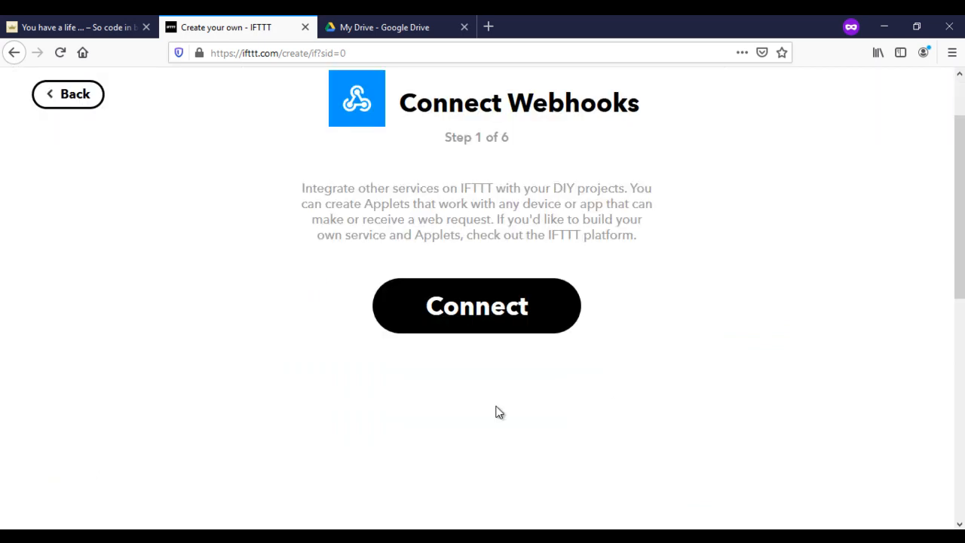
pyautogui.click(477, 304)
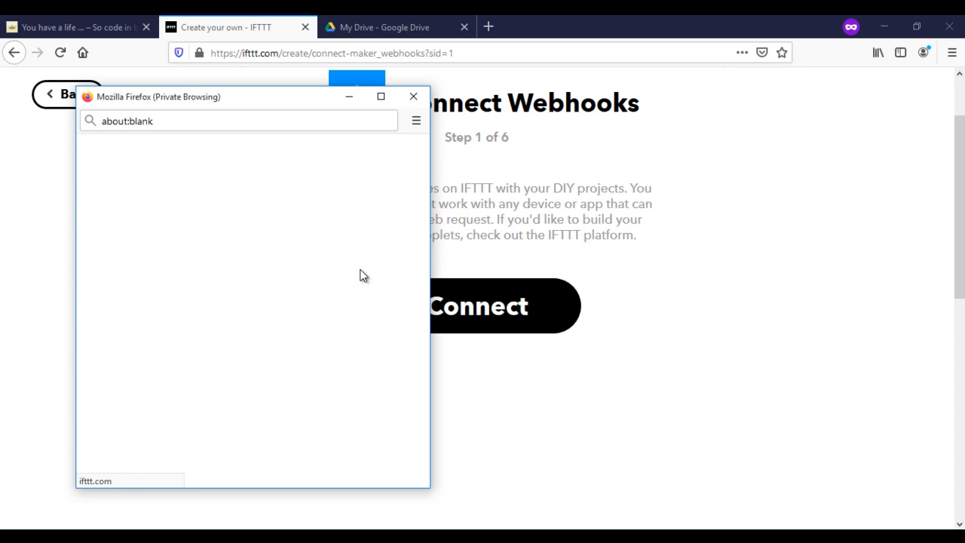
pyautogui.click(476, 305)
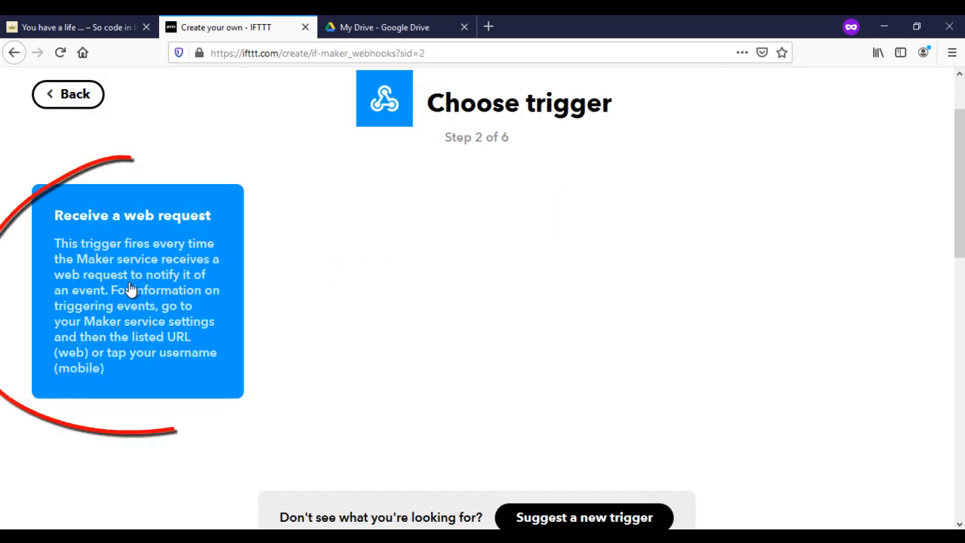
pyautogui.click(137, 290)
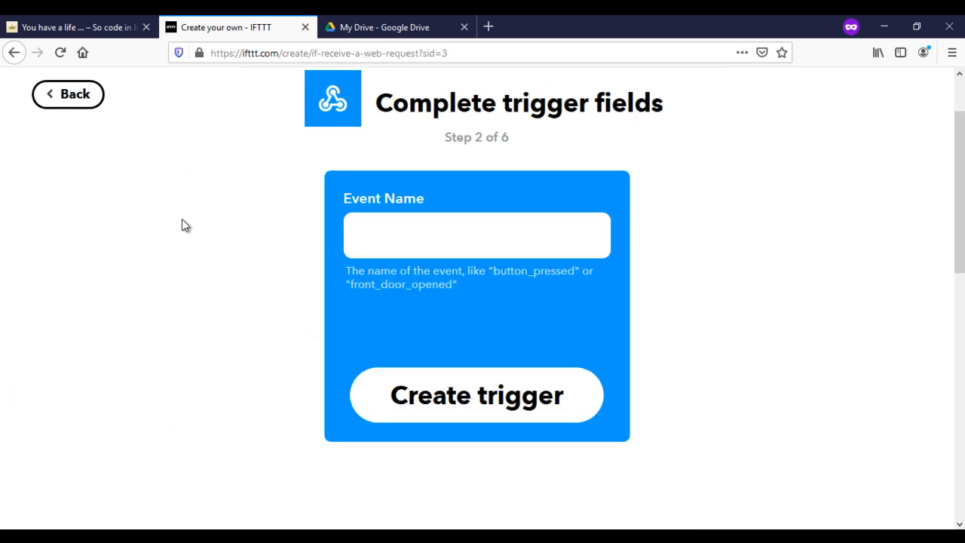
# Step: Name the Webhooks event ESP32 and create the trigger
pyautogui.write('E')
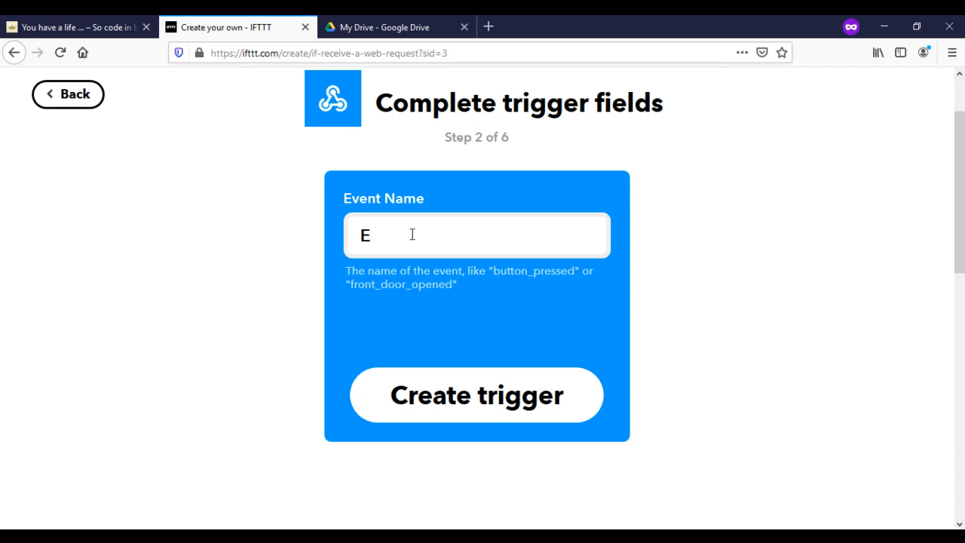
pyautogui.write('SP3')
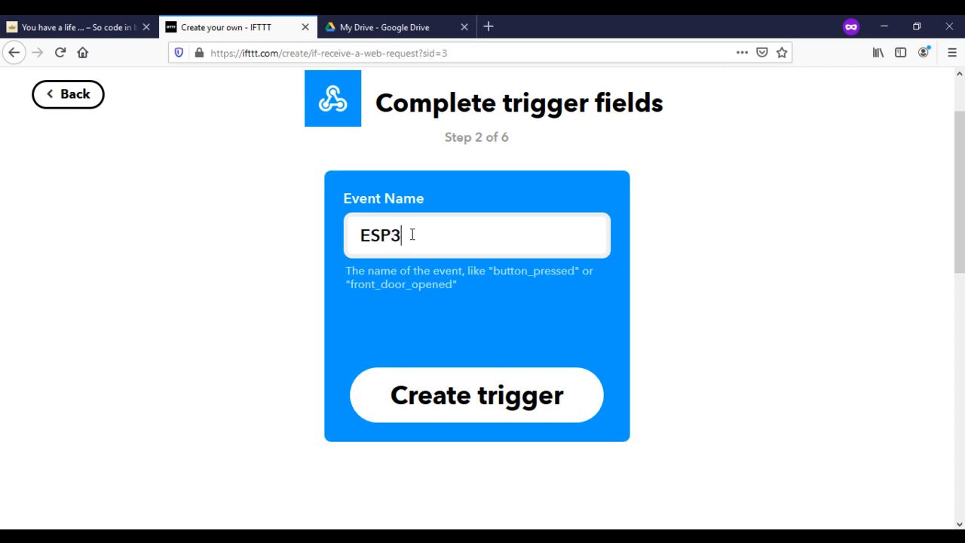
pyautogui.write('2')
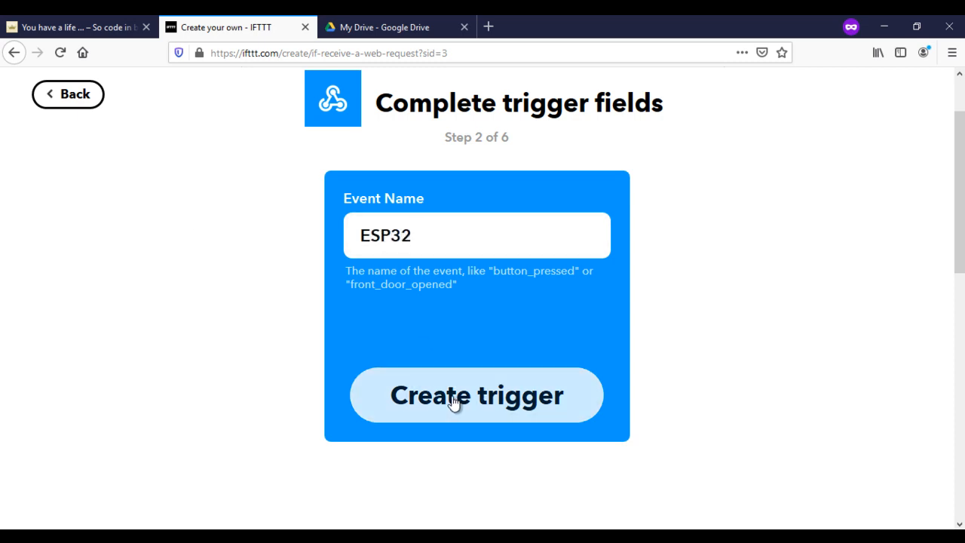
pyautogui.click(476, 395)
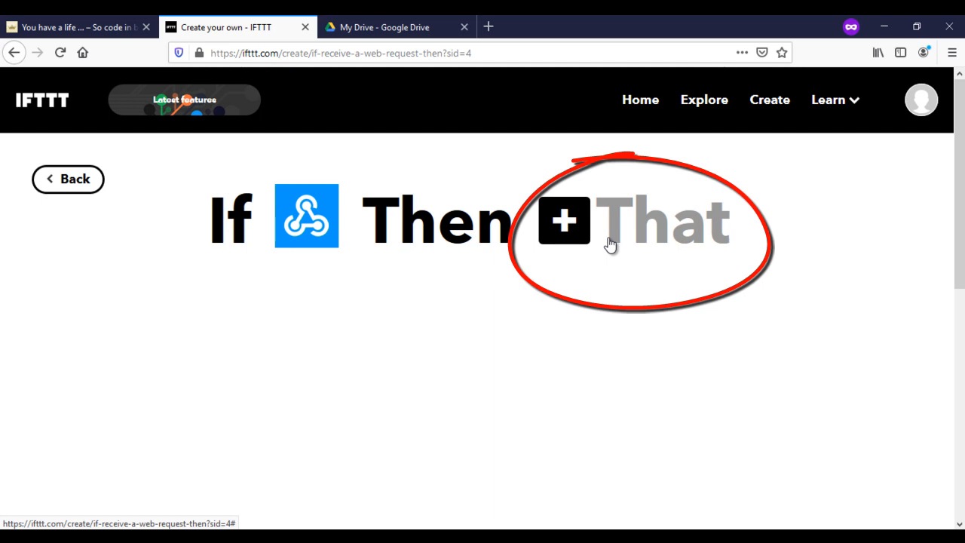
pyautogui.scroll(-3)
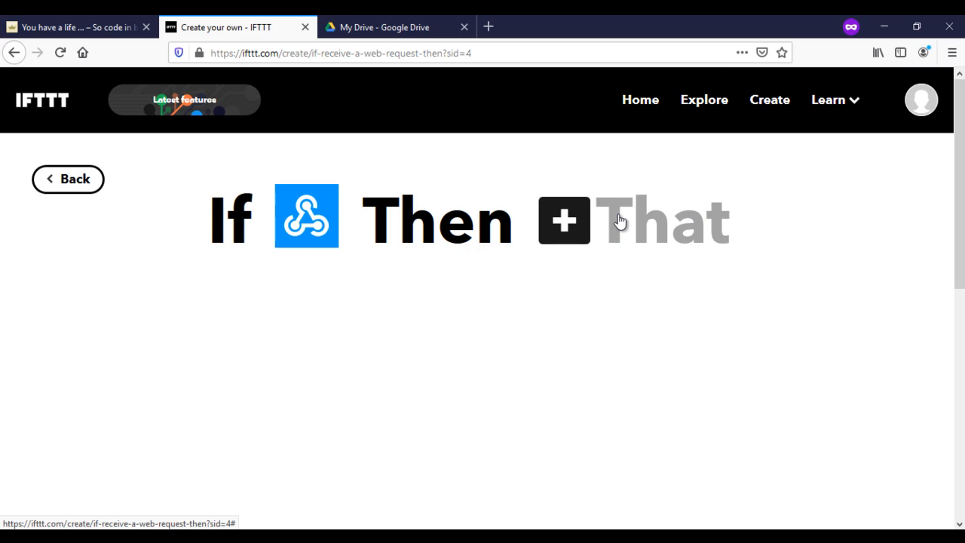
# Step: Add Google Sheets as the 'That' service and start connecting it
pyautogui.click(563, 220)
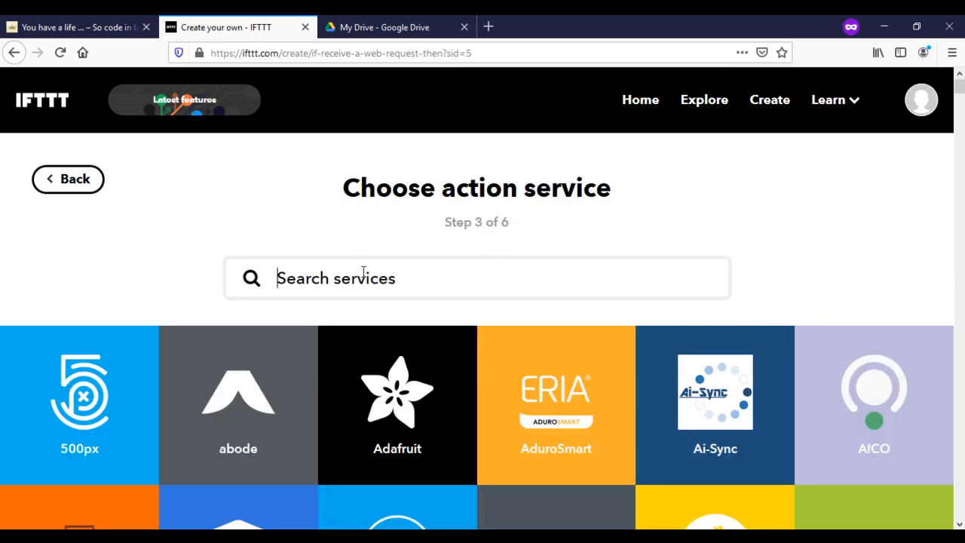
pyautogui.write('google sh')
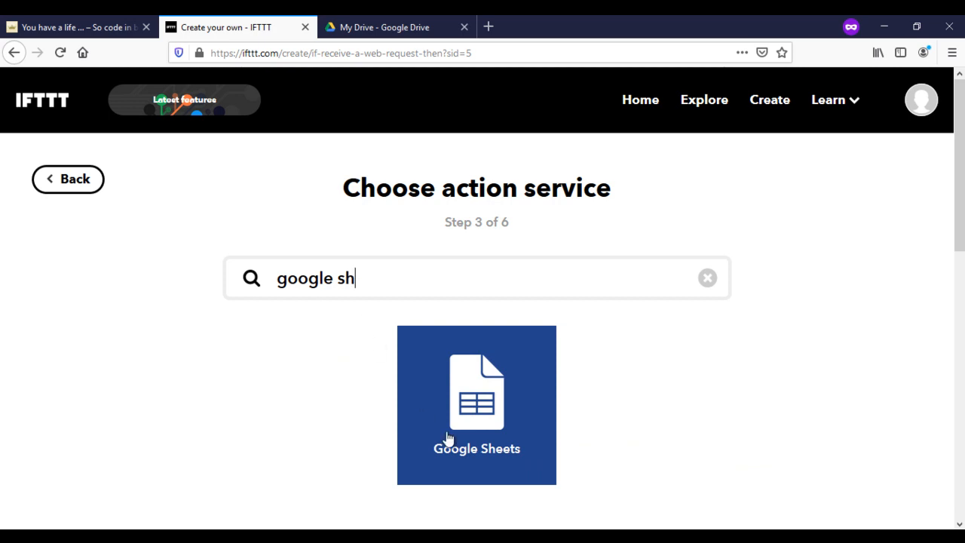
pyautogui.click(476, 404)
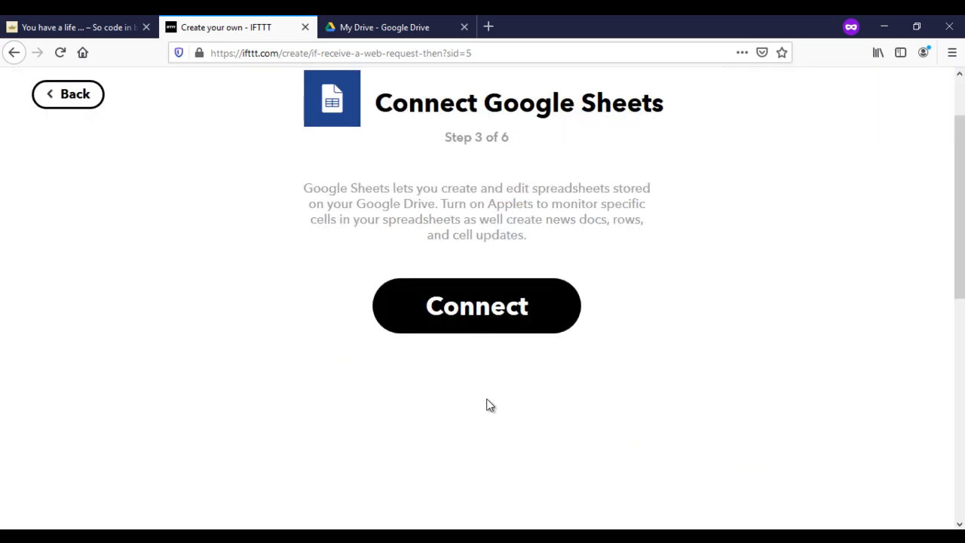
pyautogui.click(476, 305)
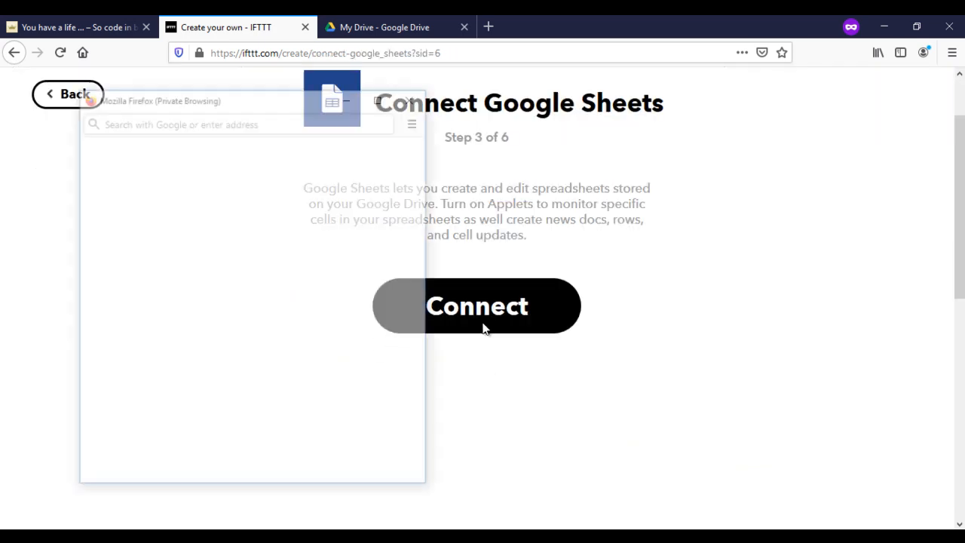
pyautogui.click(476, 306)
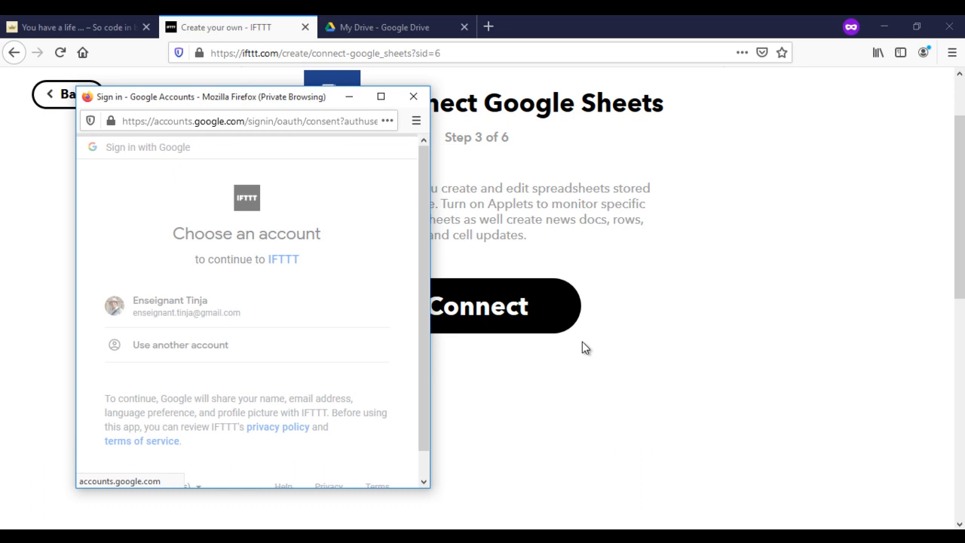
# Step: Authorize IFTTT on the Google account with Drive and Sheets access allowed
pyautogui.click(169, 305)
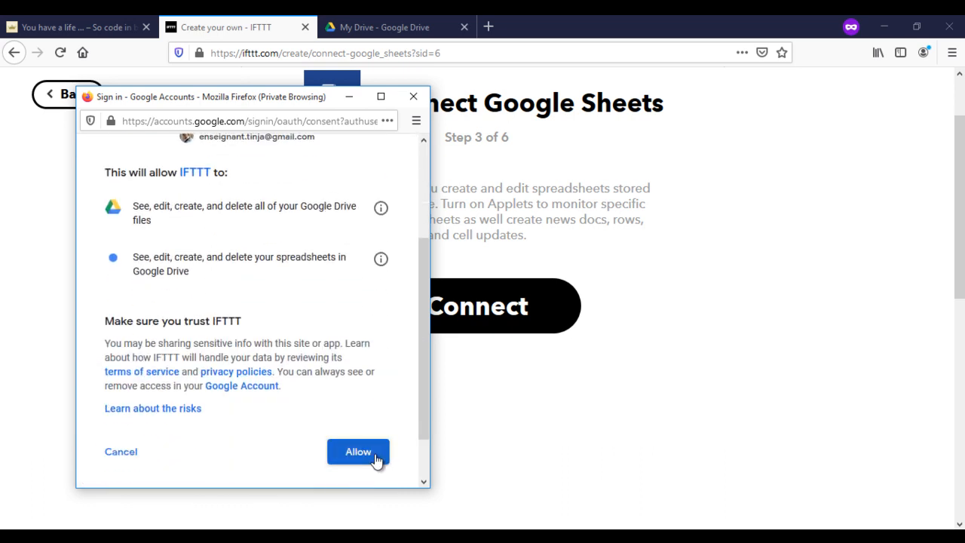
pyautogui.click(357, 452)
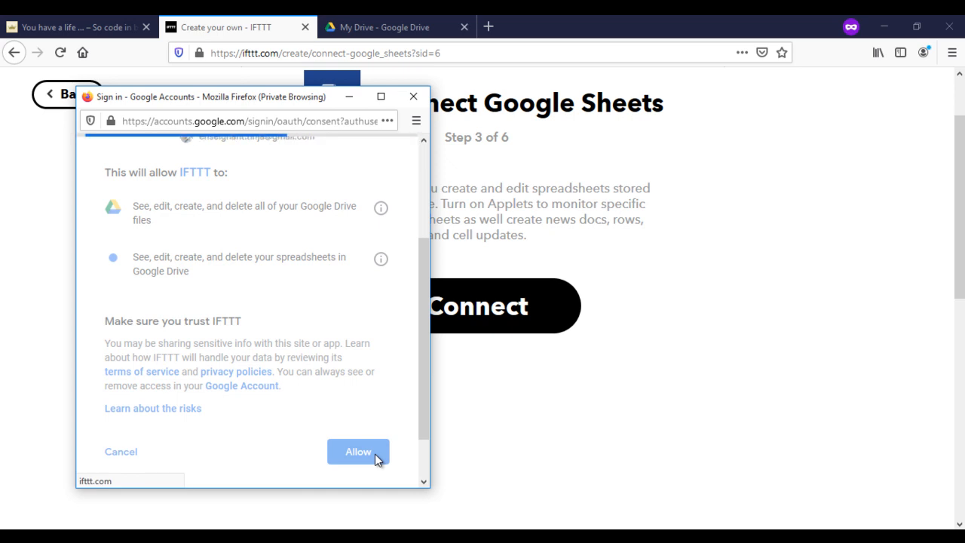
pyautogui.moveTo(330, 212)
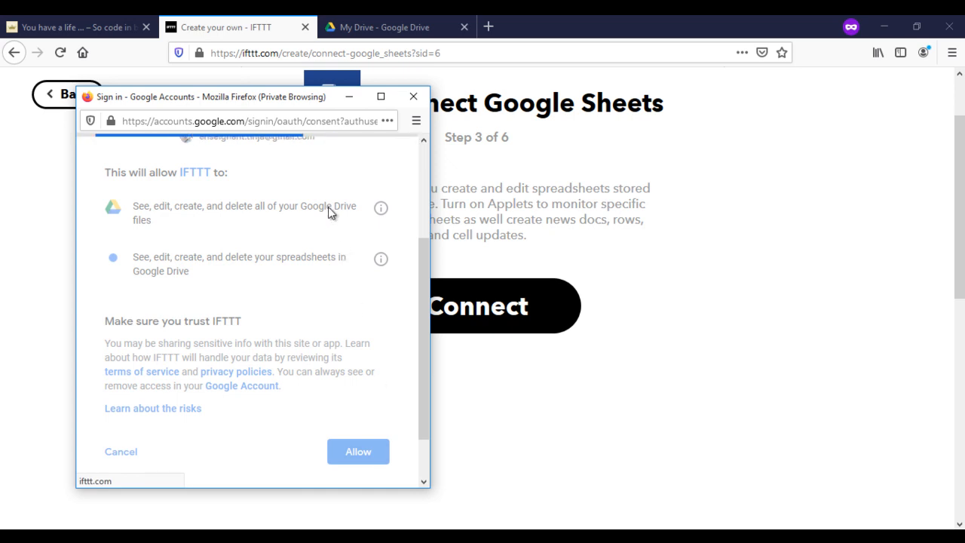
pyautogui.moveTo(355, 430)
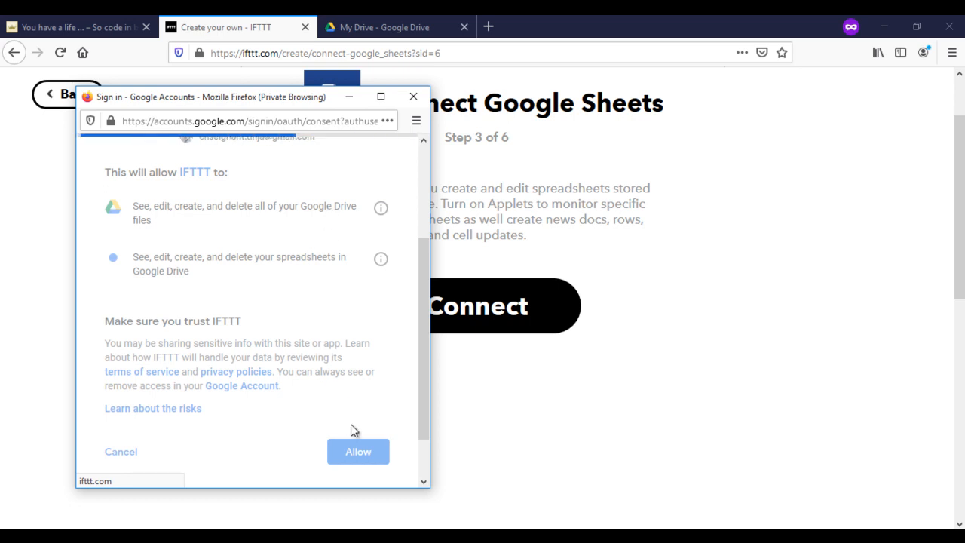
pyautogui.click(358, 451)
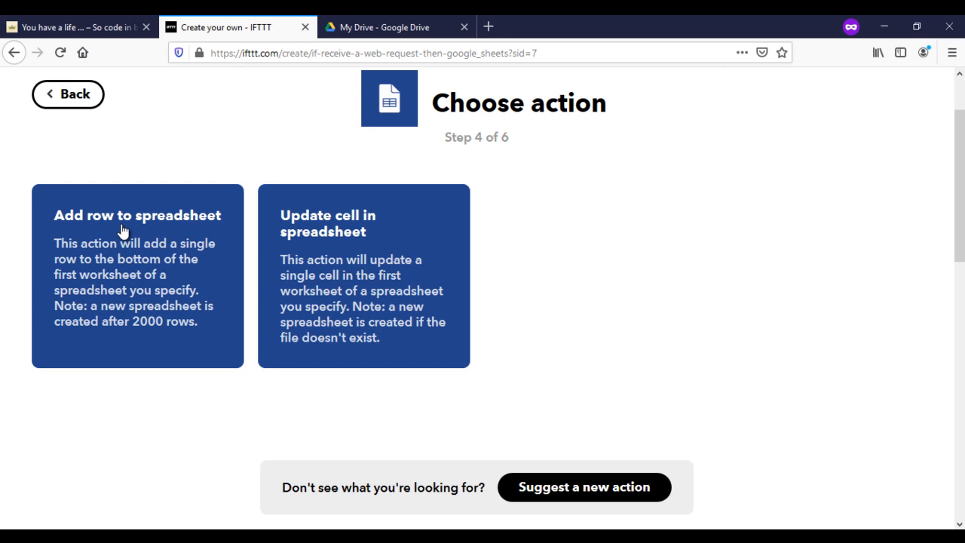
# Step: Configure 'Add row to spreadsheet' with spreadsheet name ESP32_DATA and the Value3 ingredient removed
pyautogui.click(138, 215)
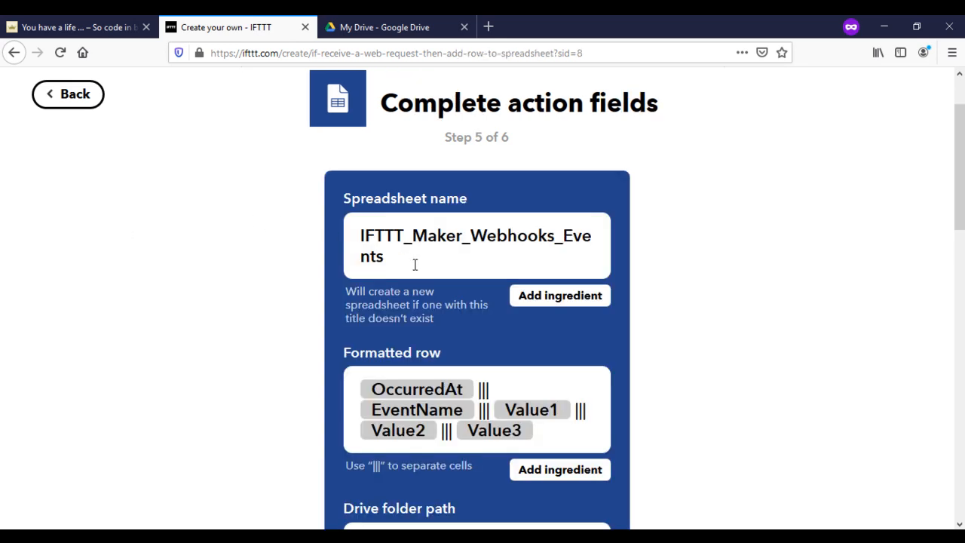
pyautogui.tripleClick(476, 235)
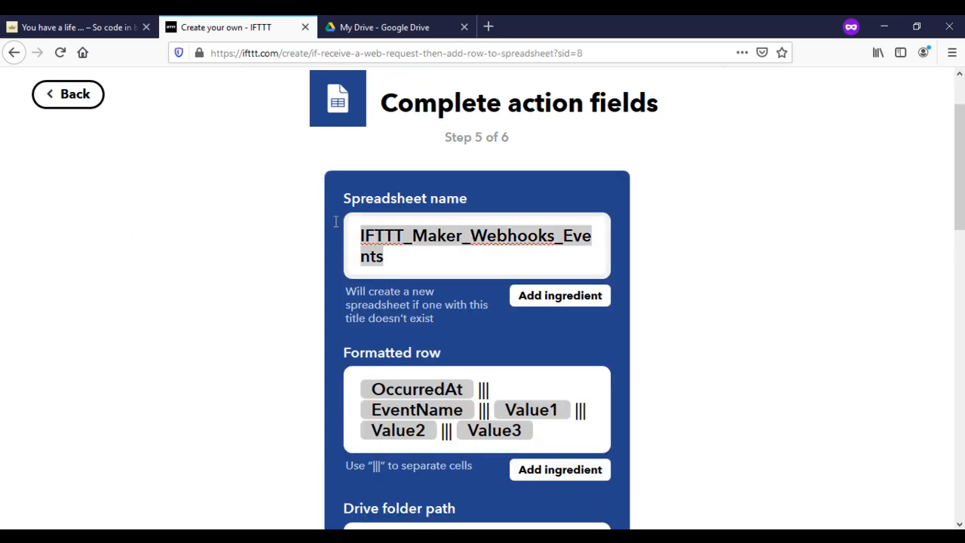
pyautogui.write('ESP')
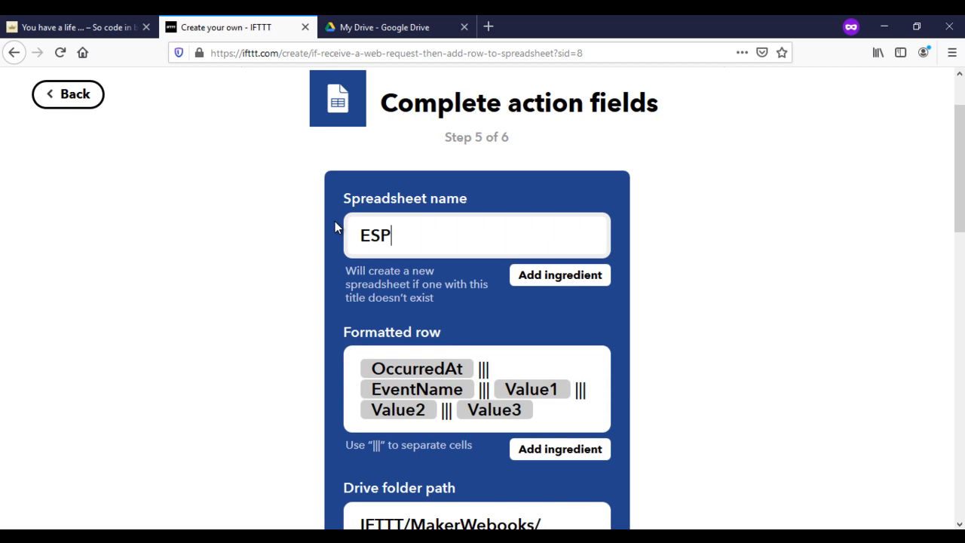
pyautogui.write('32')
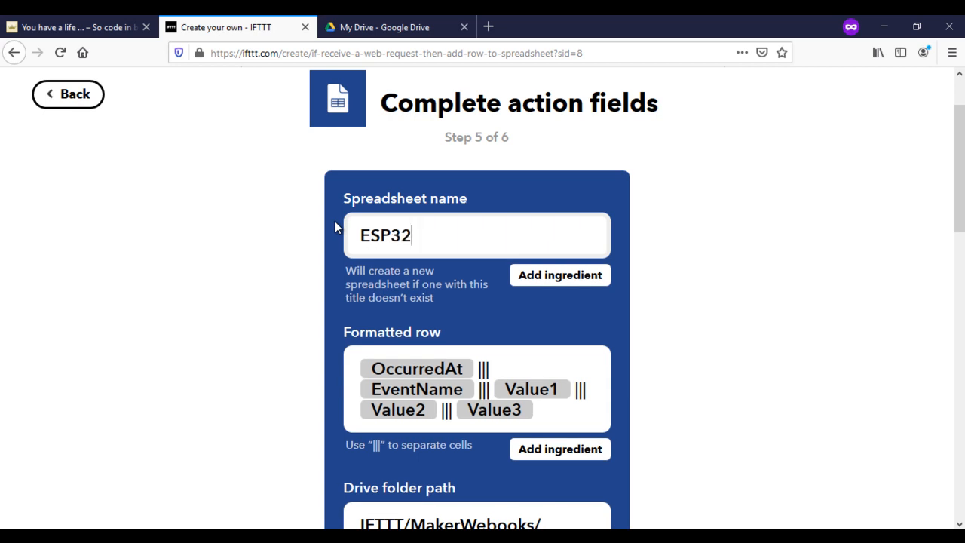
pyautogui.write('_DATA')
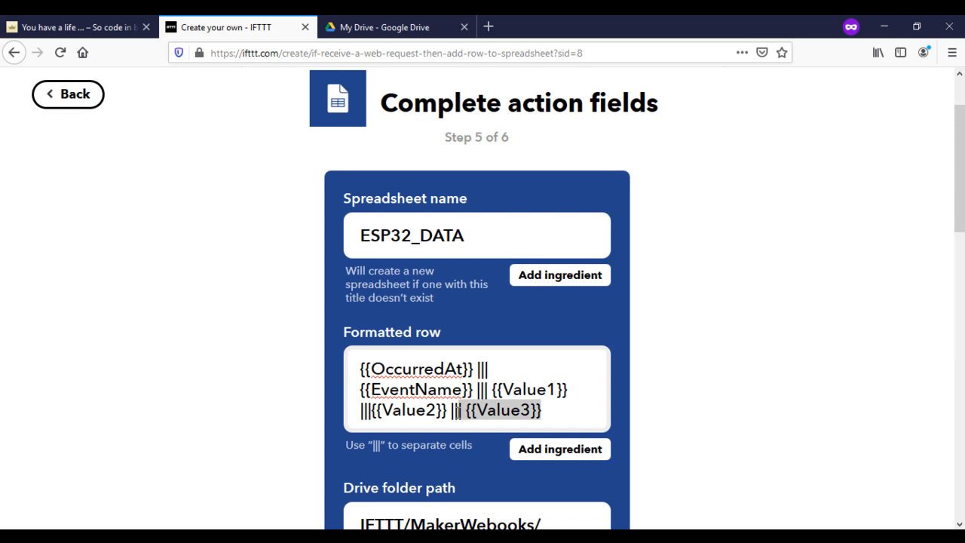
pyautogui.press('Delete')
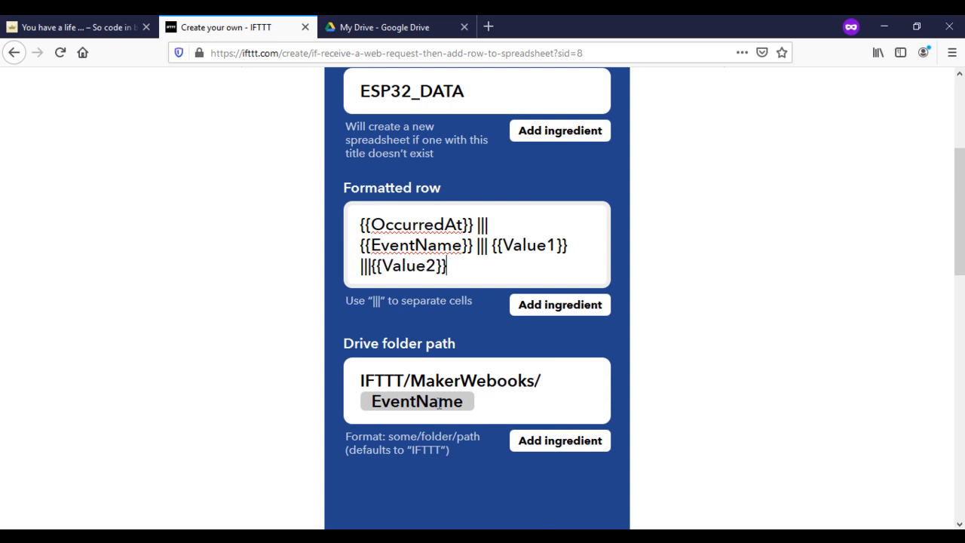
pyautogui.scroll(-3)
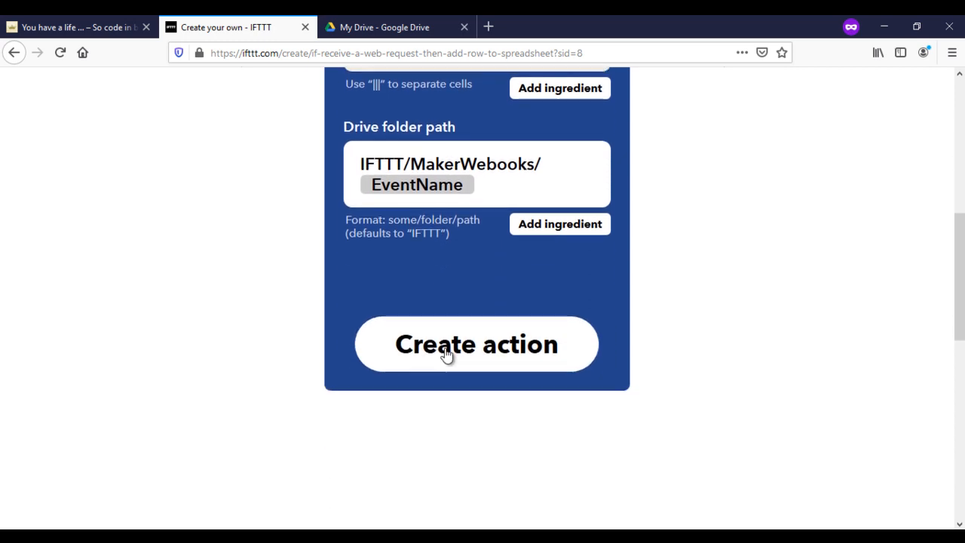
# Step: Create the add-row action and finish the 'If Maker Event ESP32, then add row' applet
pyautogui.click(477, 343)
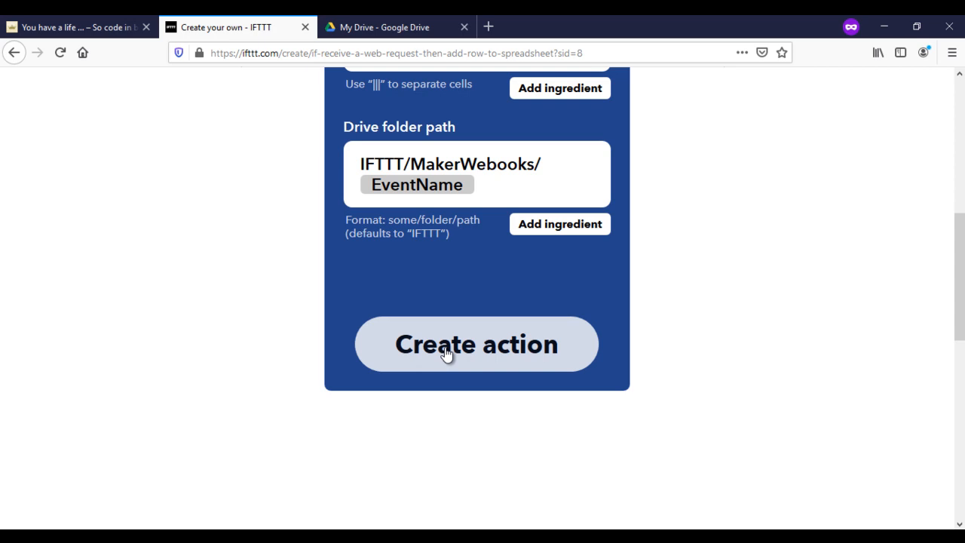
pyautogui.click(477, 344)
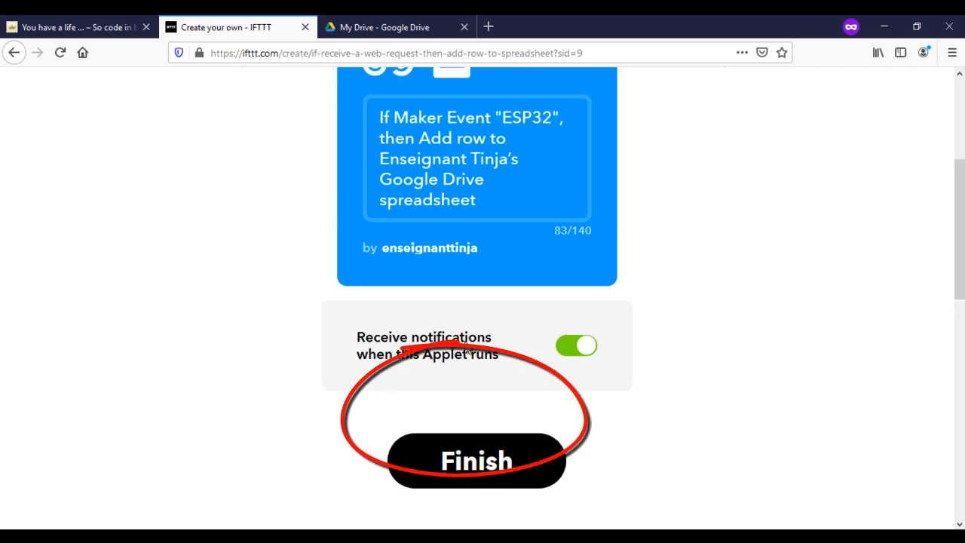
pyautogui.scroll(-3)
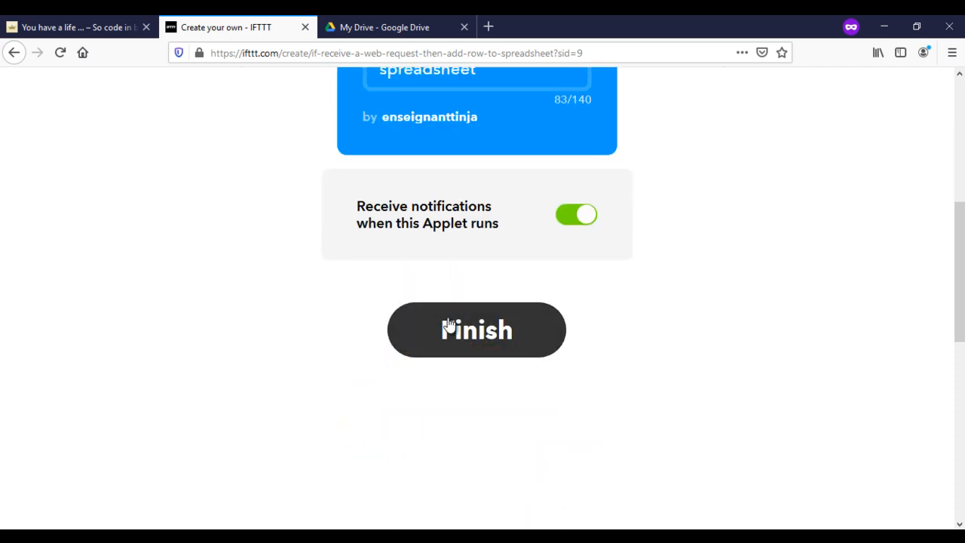
pyautogui.click(476, 329)
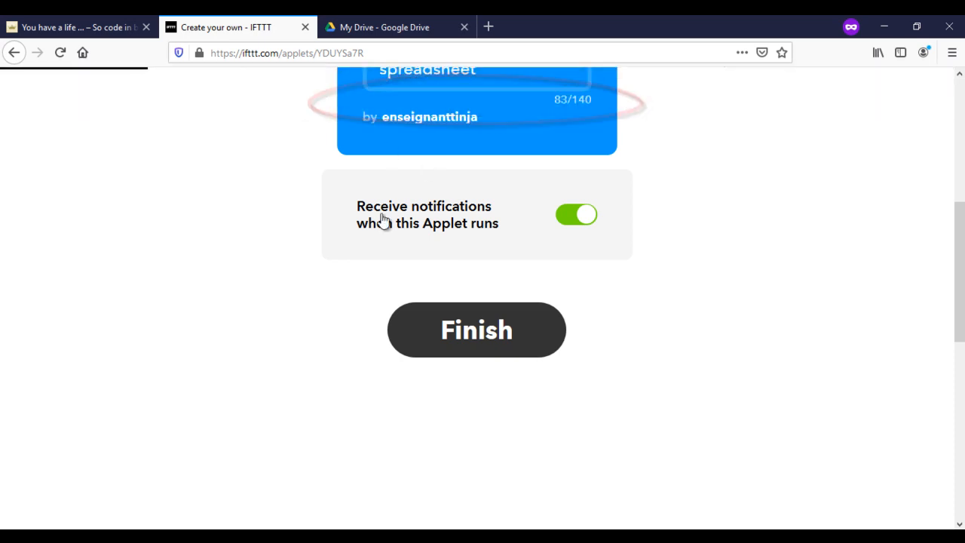
pyautogui.click(476, 329)
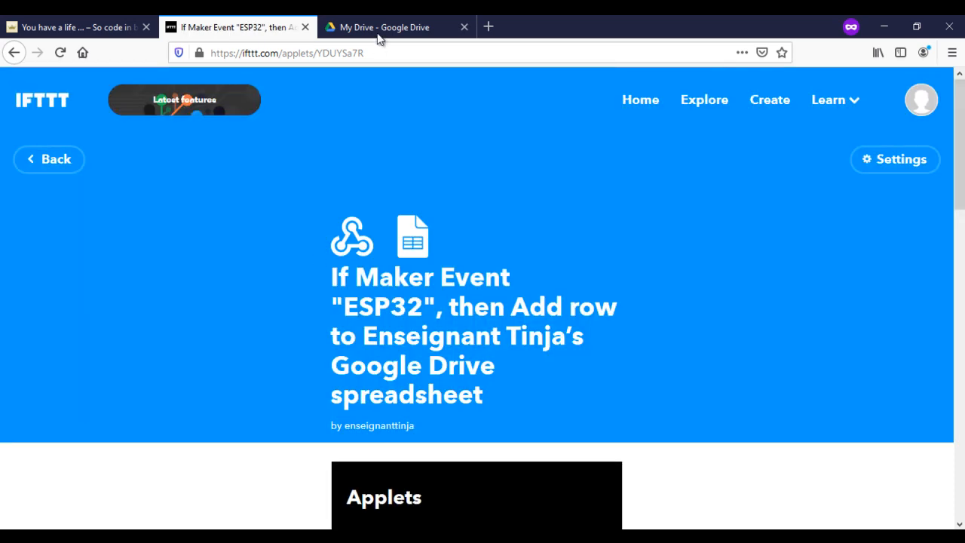
# Step: Go to Google Drive and enter the IFTTT folder
pyautogui.click(380, 27)
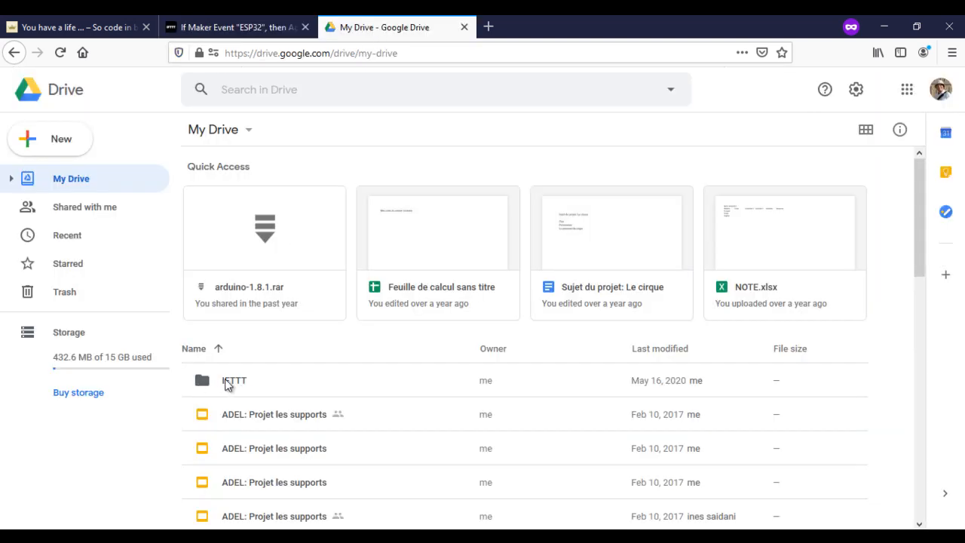
pyautogui.click(234, 379)
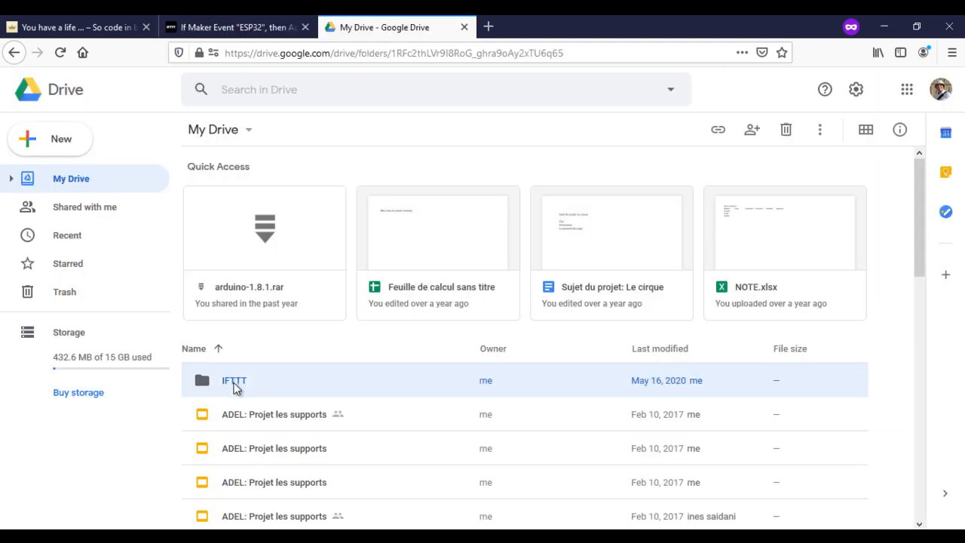
pyautogui.doubleClick(234, 380)
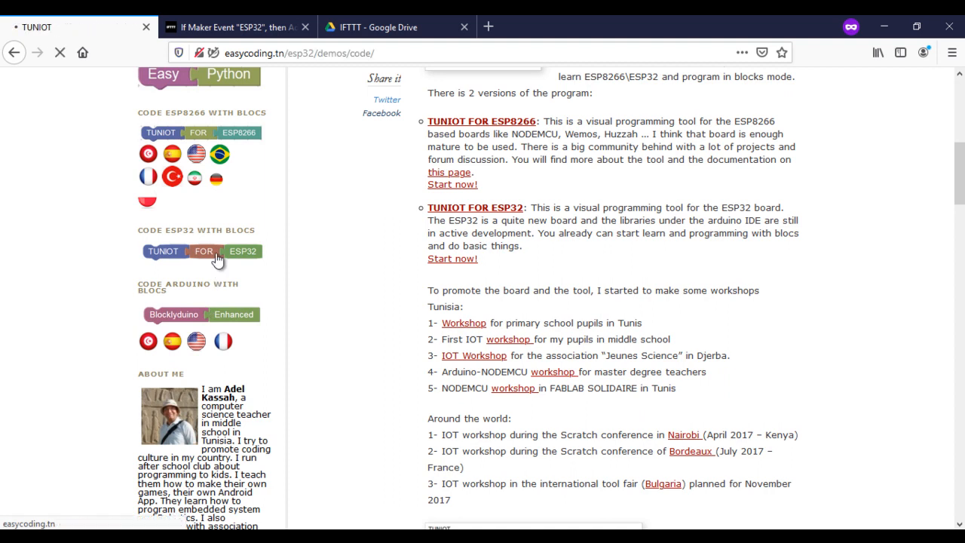
# Step: Load the TUNIOT ESP32 demo program and set the Wi-Fi ssid Globalnet with its password
pyautogui.click(202, 250)
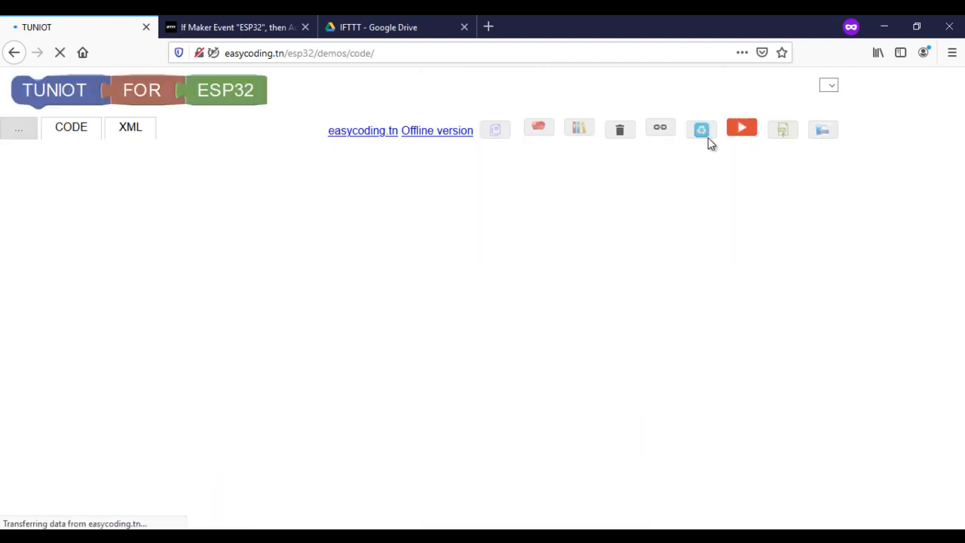
pyautogui.click(701, 130)
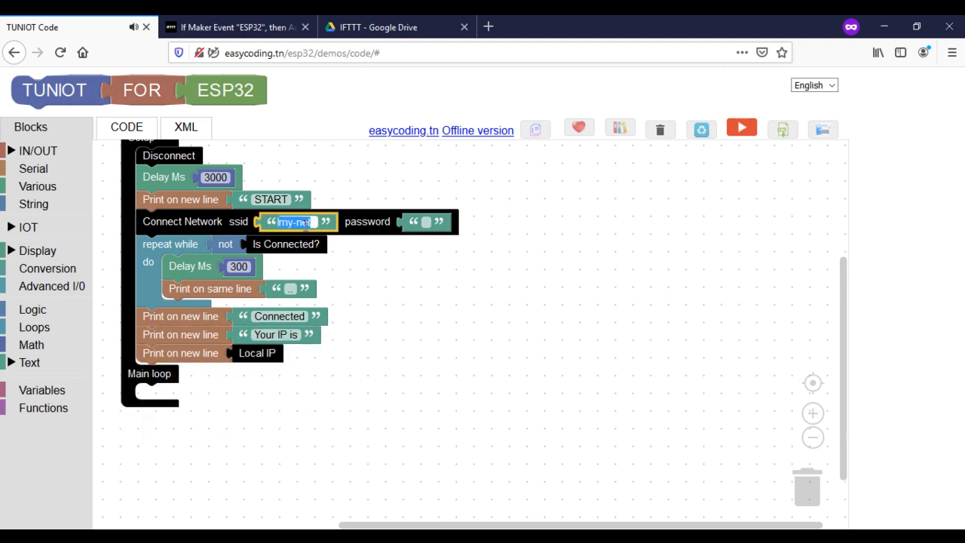
pyautogui.write('Globalnet')
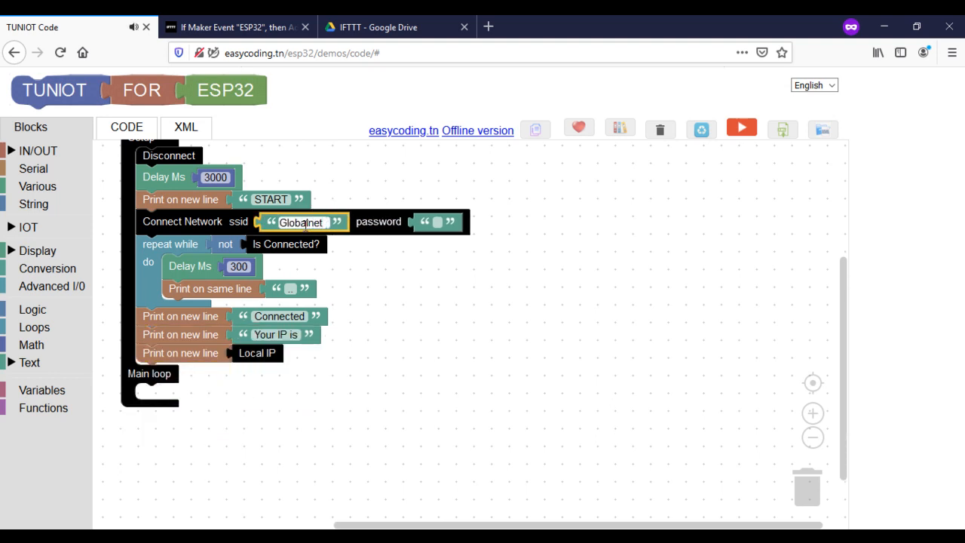
pyautogui.write('75757558')
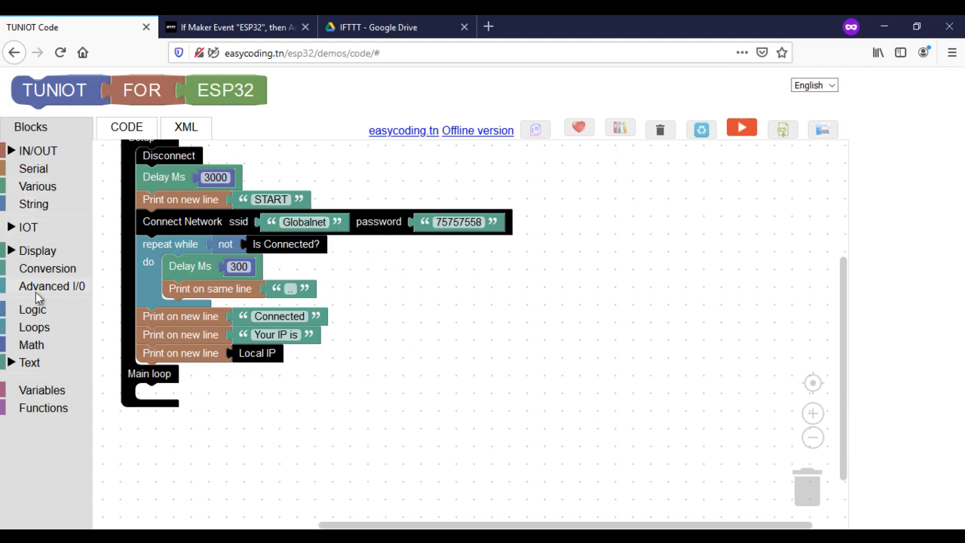
# Step: Insert the IFTTT web service block in the main loop and rename its event from facebook to ESP32
pyautogui.click(27, 226)
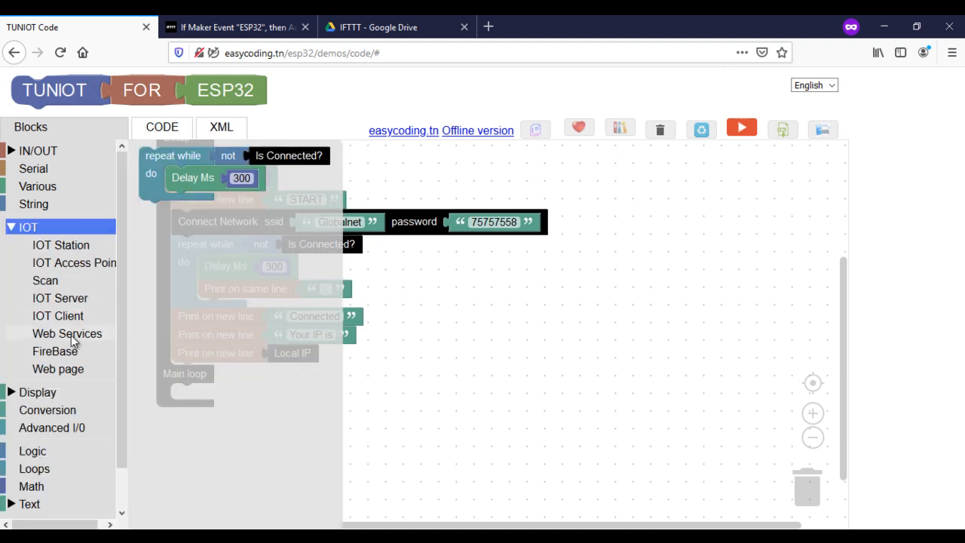
pyautogui.click(66, 333)
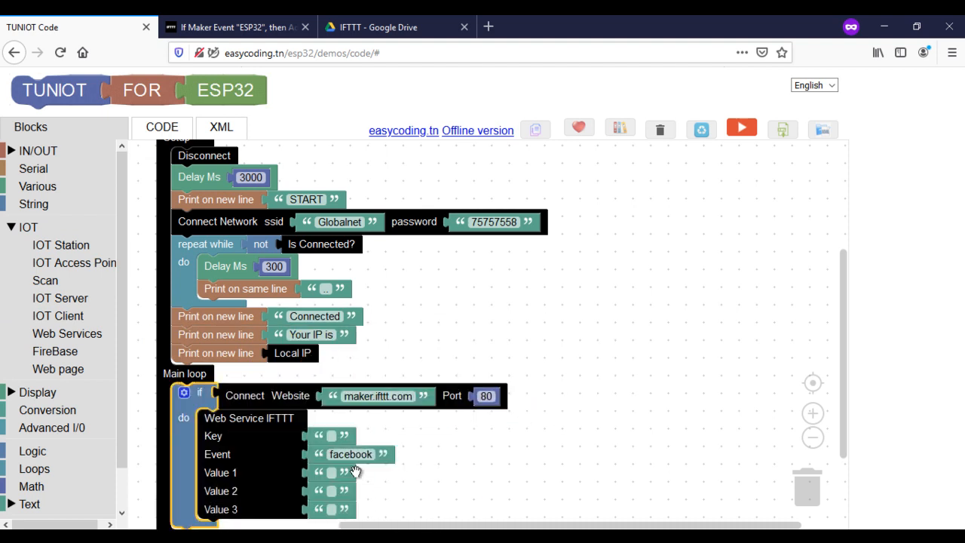
pyautogui.scroll(-3)
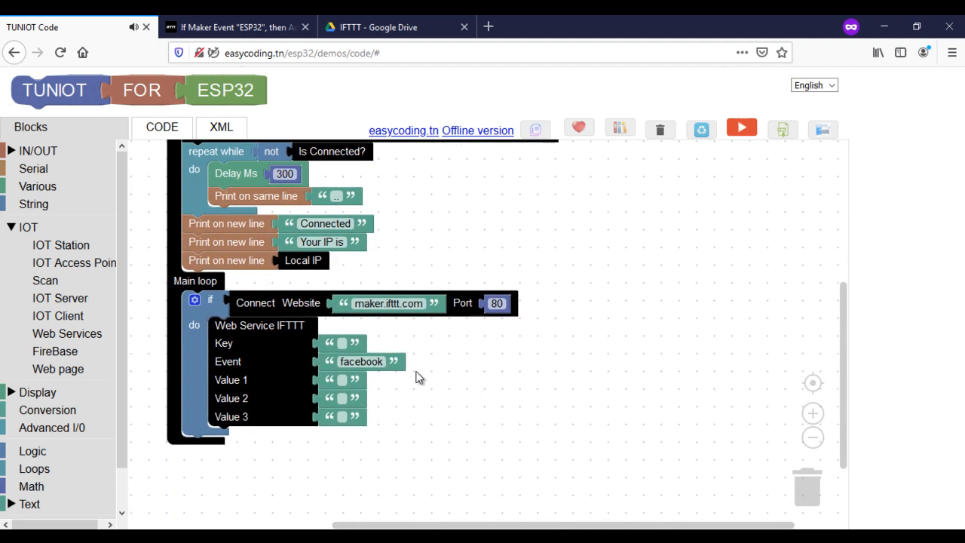
pyautogui.doubleClick(360, 362)
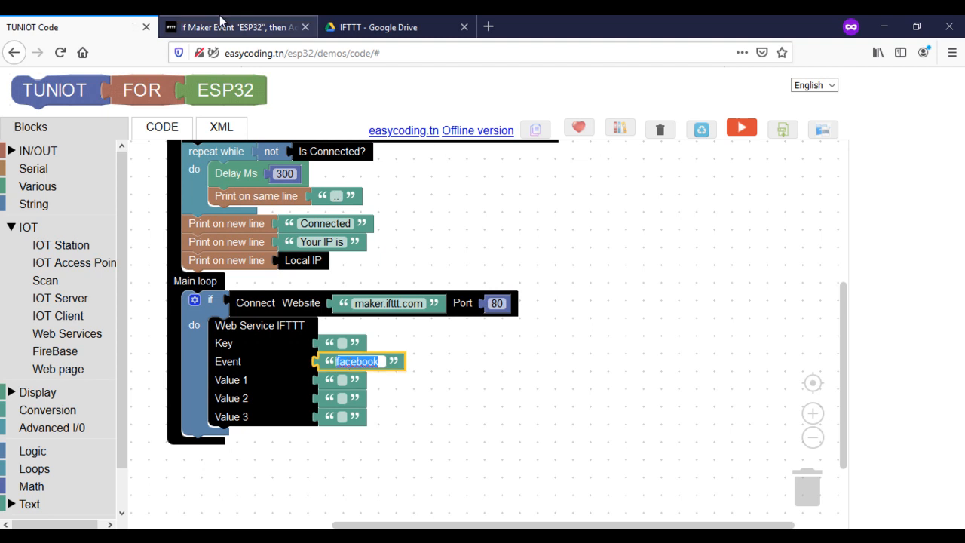
pyautogui.moveTo(239, 28)
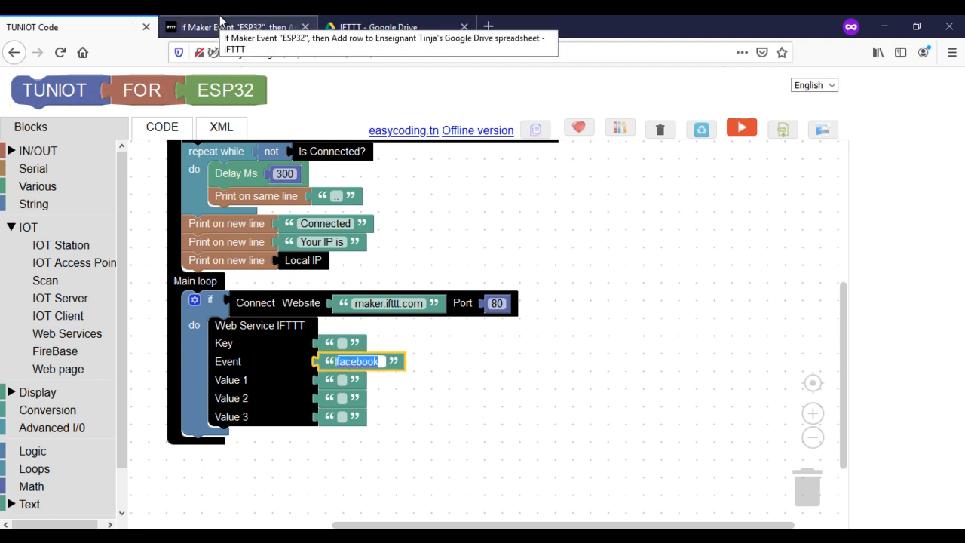
pyautogui.click(238, 27)
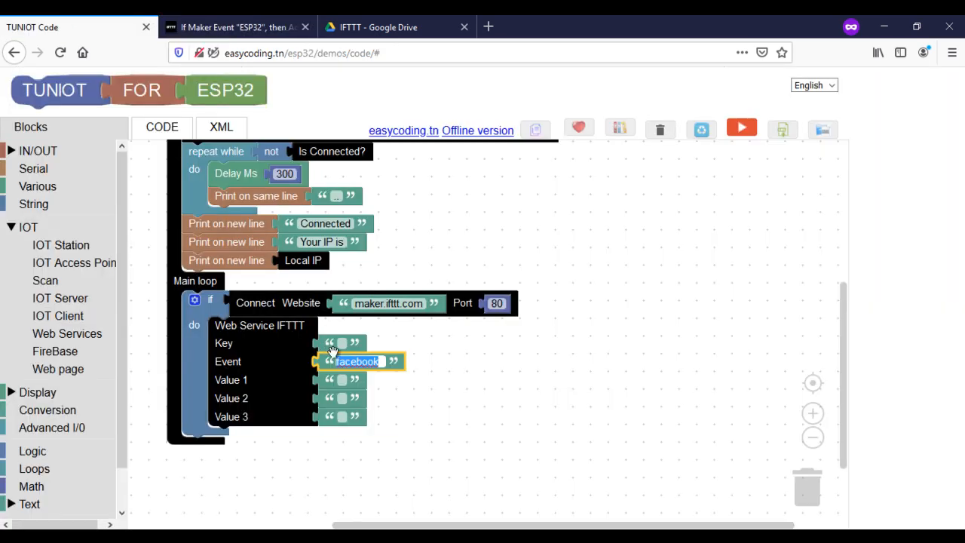
pyautogui.write('ESP32')
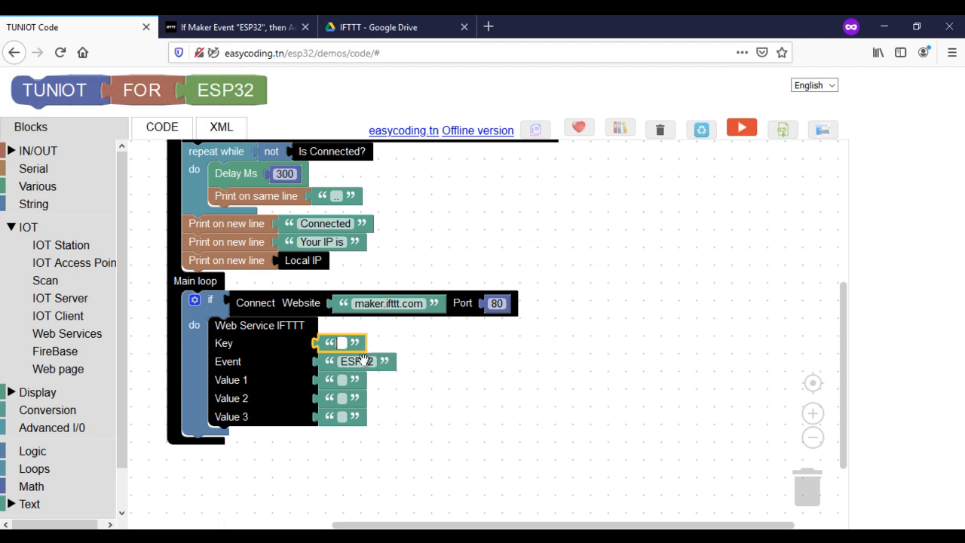
# Step: Reach the My services list from the IFTTT account menu
pyautogui.click(239, 27)
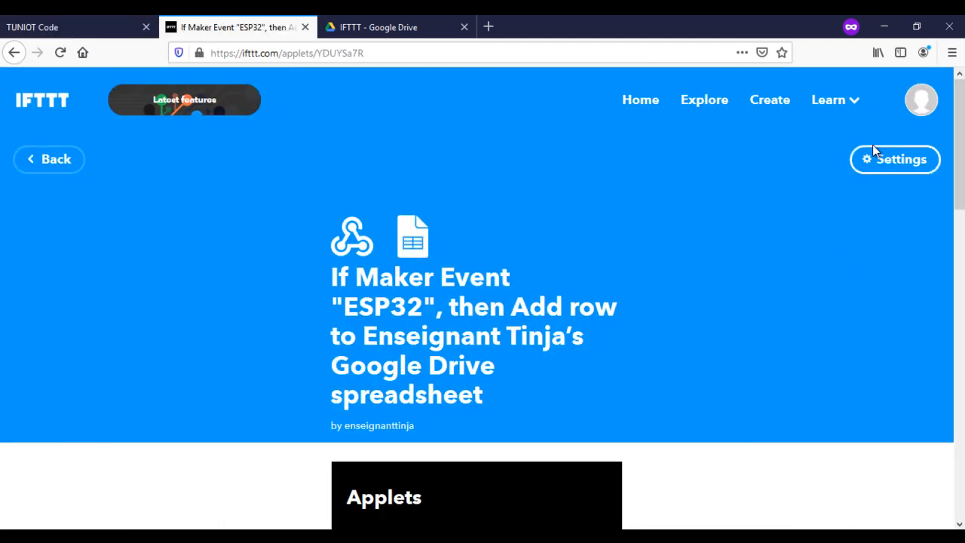
pyautogui.click(921, 100)
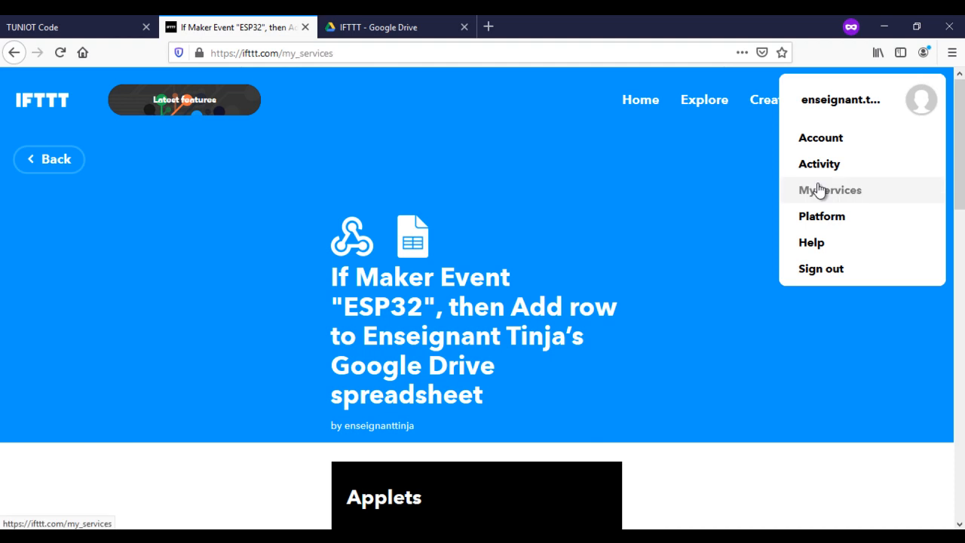
pyautogui.click(829, 190)
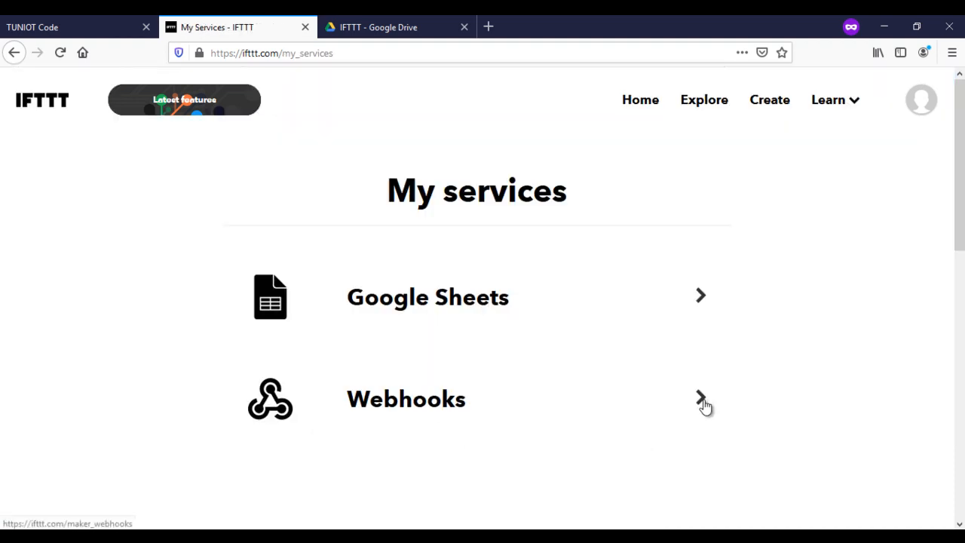
# Step: Go into the Webhooks service and head to its Settings page
pyautogui.click(699, 398)
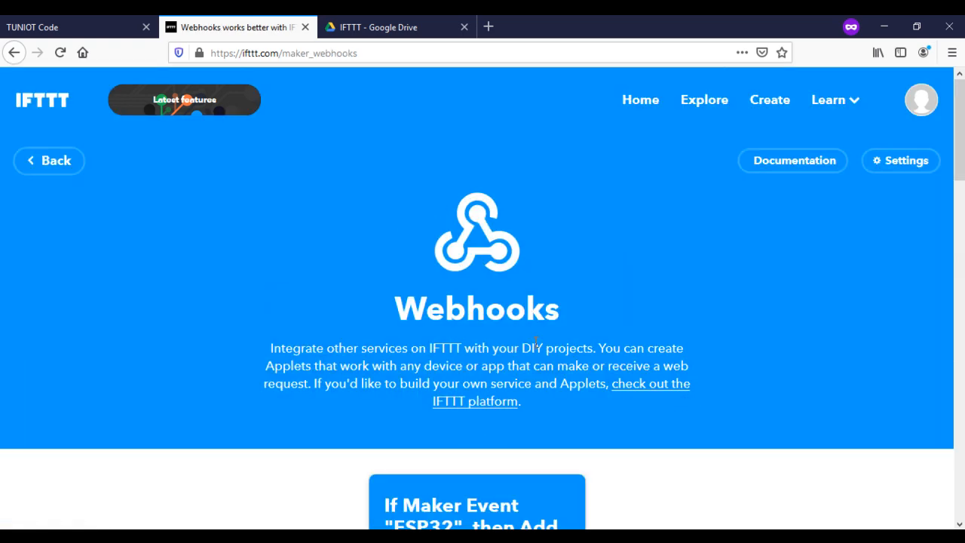
pyautogui.scroll(-3)
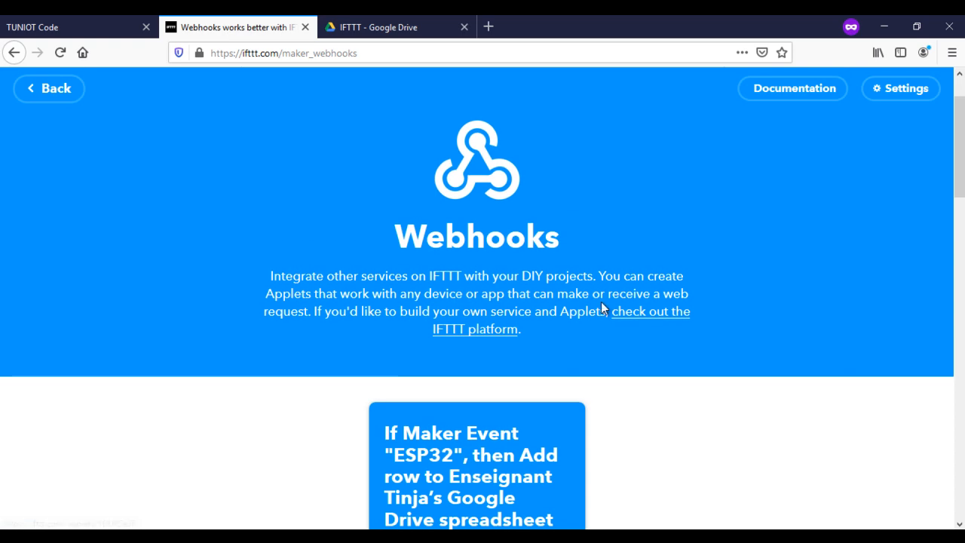
pyautogui.click(900, 88)
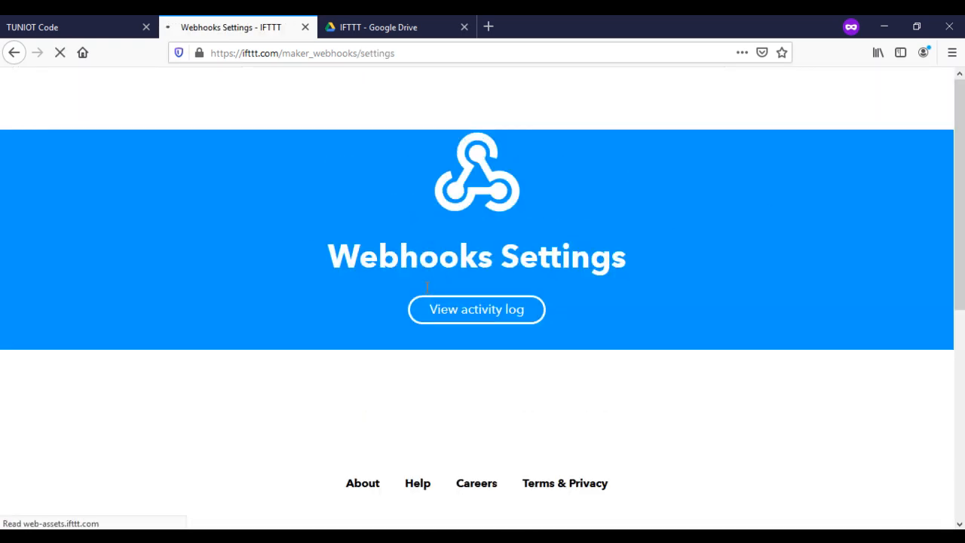
# Step: Select and copy the personal key after /use/ in the Webhooks URL, then return to TUNIOT
pyautogui.scroll(-3)
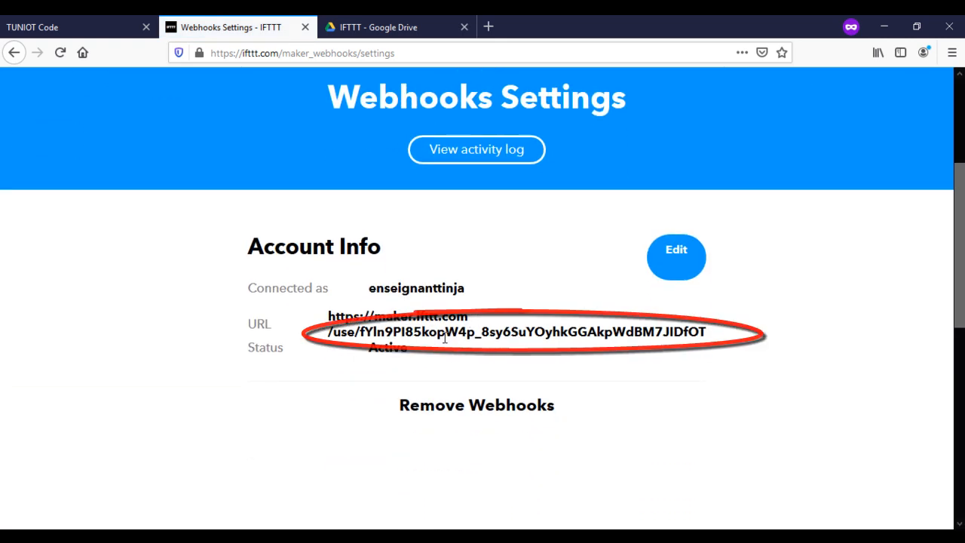
pyautogui.moveTo(360, 332); pyautogui.dragTo(509, 332)
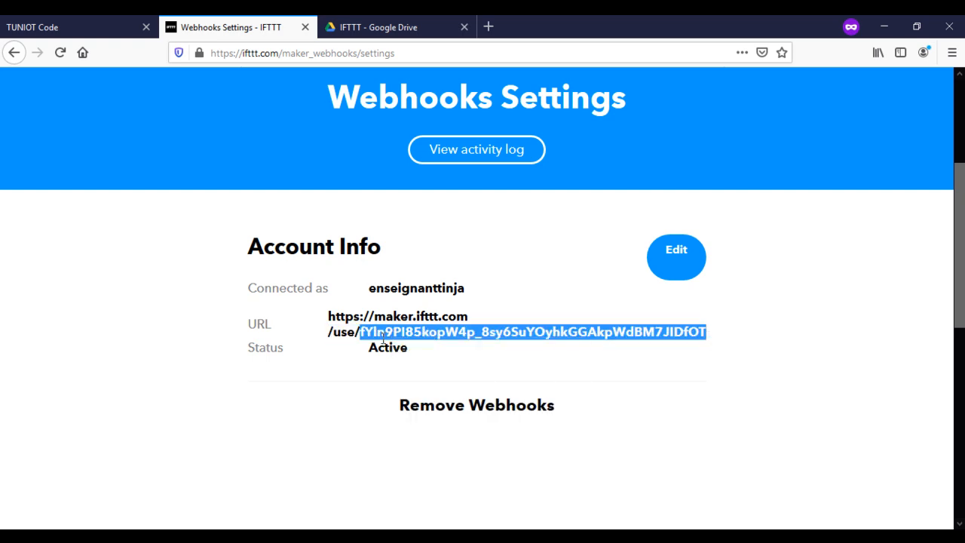
pyautogui.click(68, 27)
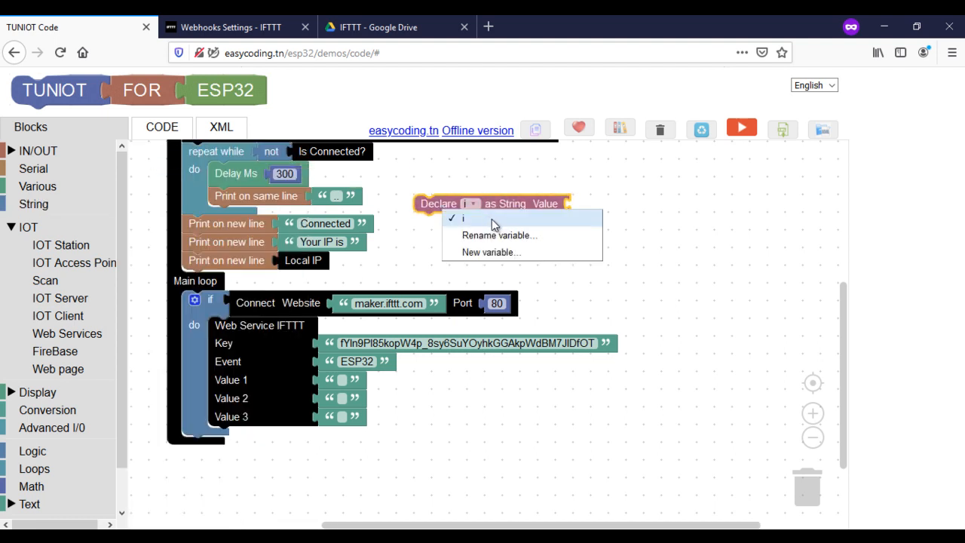
# Step: Rename the two declared String variables to DATA1 and DATA2
pyautogui.write('DATA1')
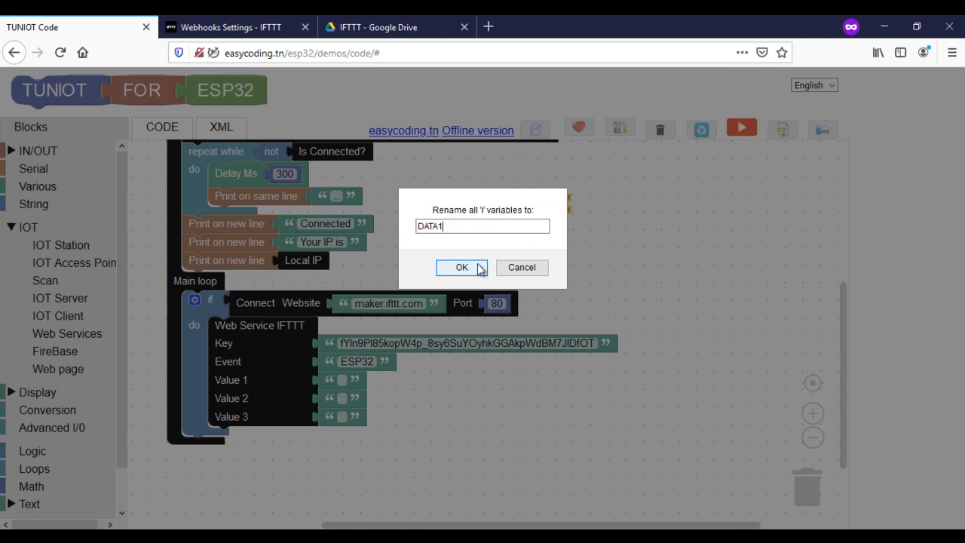
pyautogui.click(462, 268)
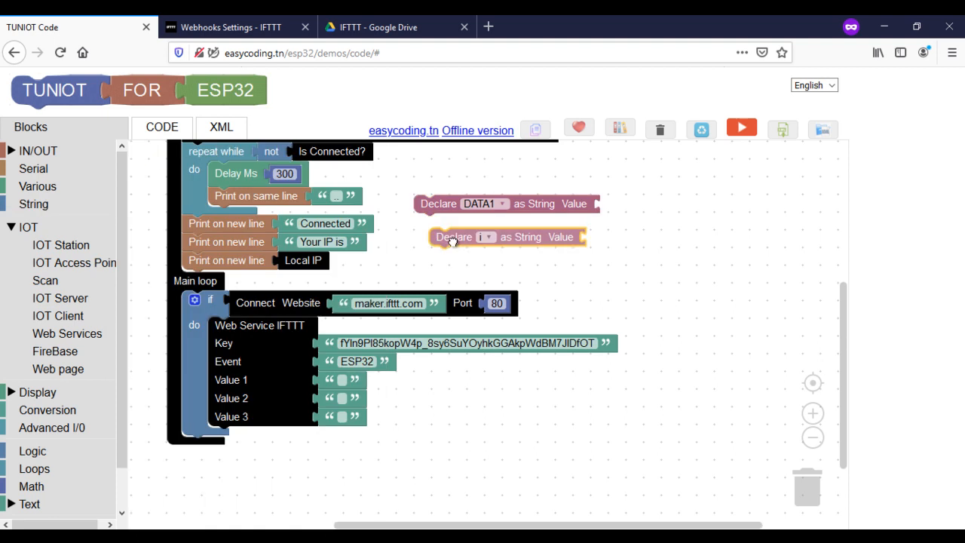
pyautogui.click(472, 239)
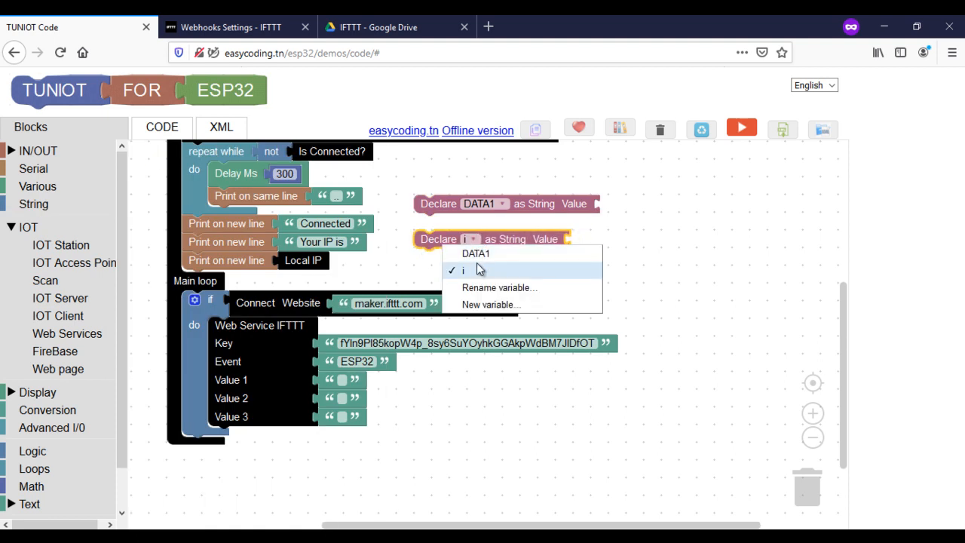
pyautogui.moveTo(491, 304)
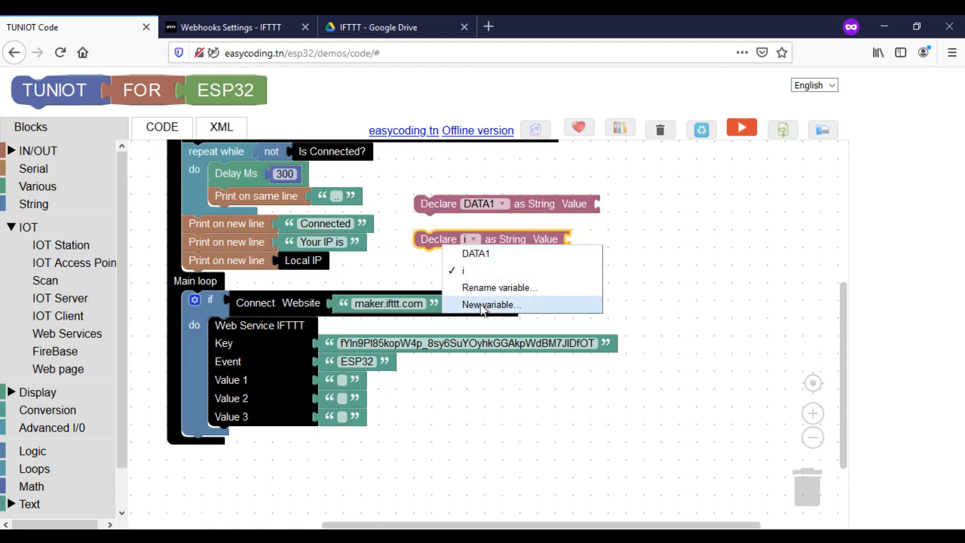
pyautogui.moveTo(499, 287)
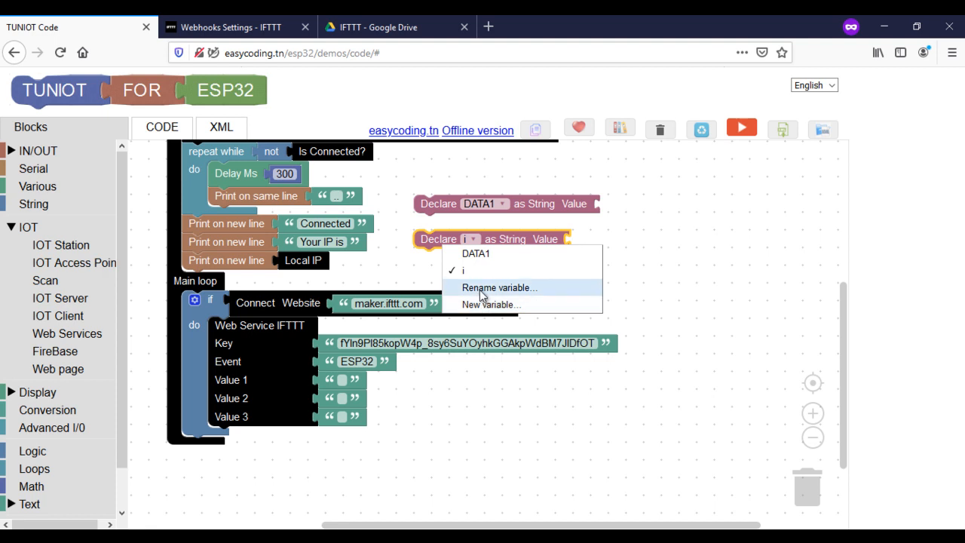
pyautogui.click(499, 287)
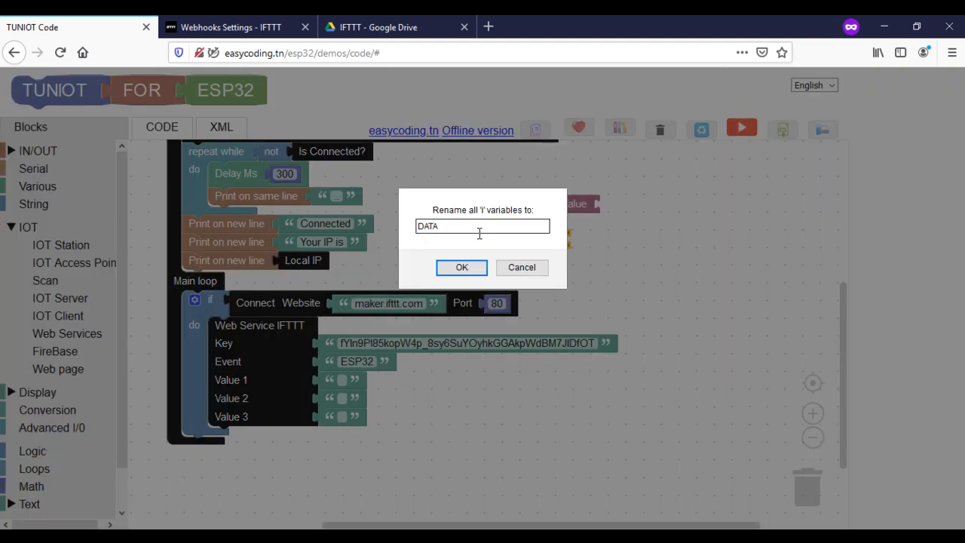
pyautogui.click(462, 267)
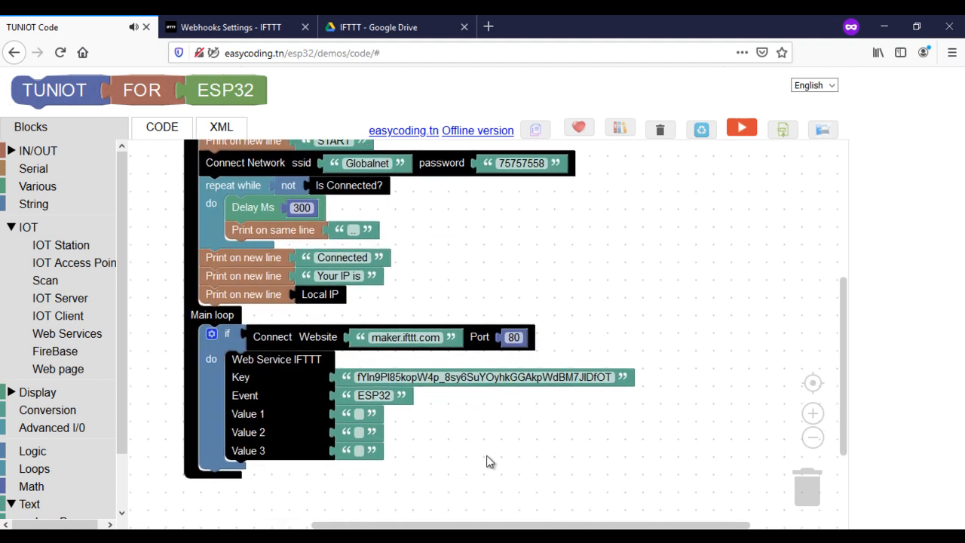
pyautogui.moveTo(52, 315)
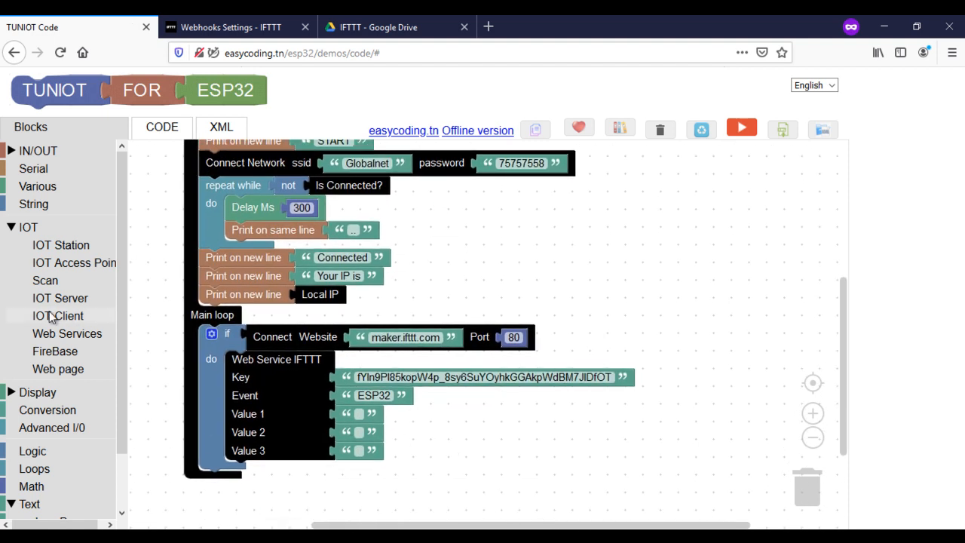
pyautogui.moveTo(36, 196)
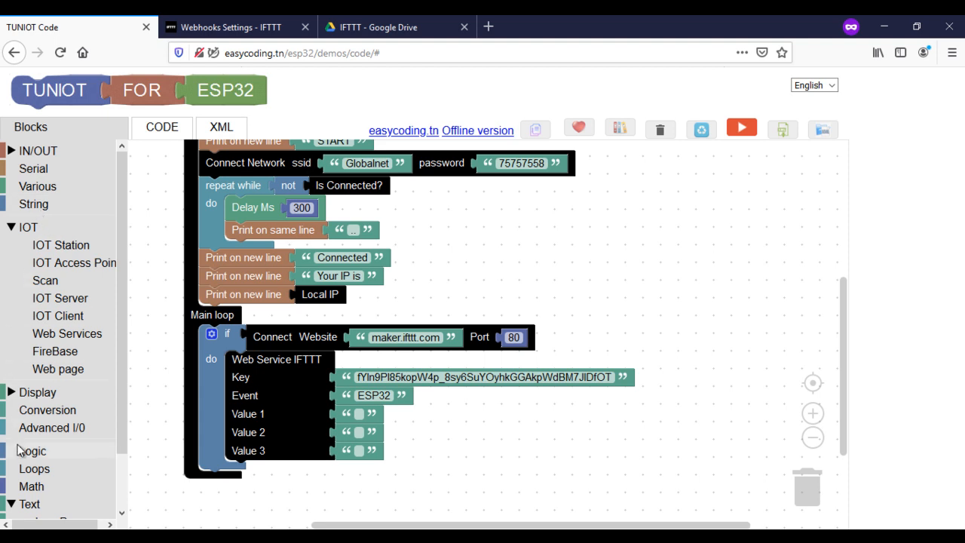
# Step: Bring up the IN/OUT Internal Sensors blocks to set DATA1 from the internal temperature sensor
pyautogui.click(34, 204)
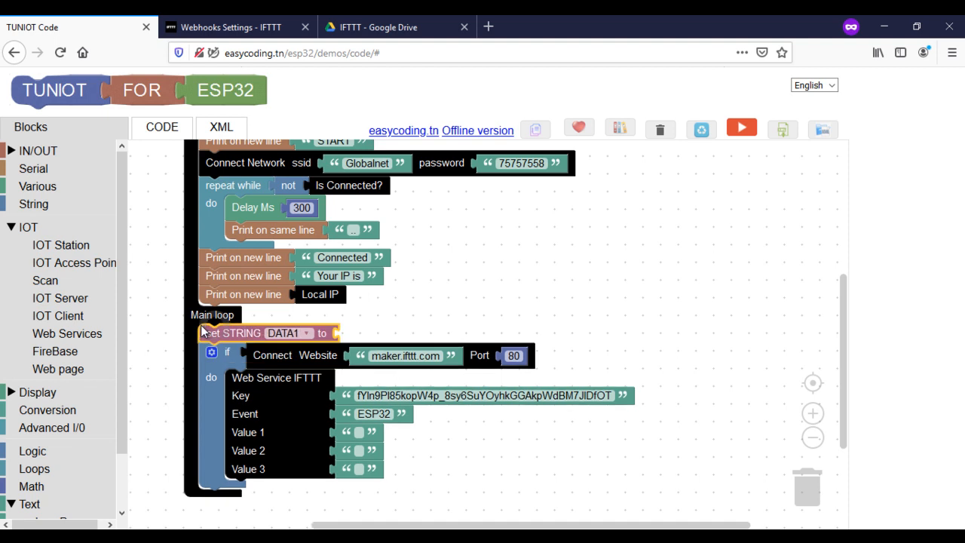
pyautogui.click(39, 151)
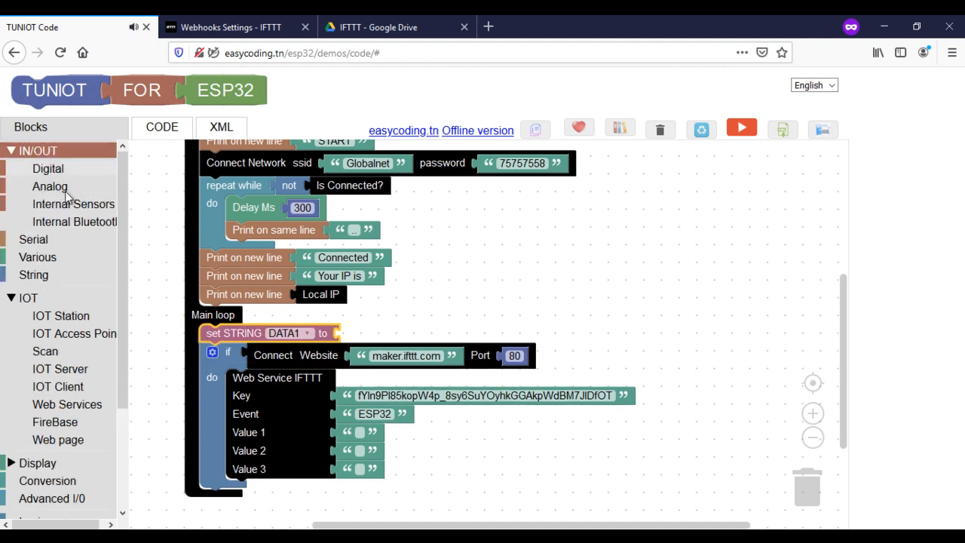
pyautogui.click(72, 203)
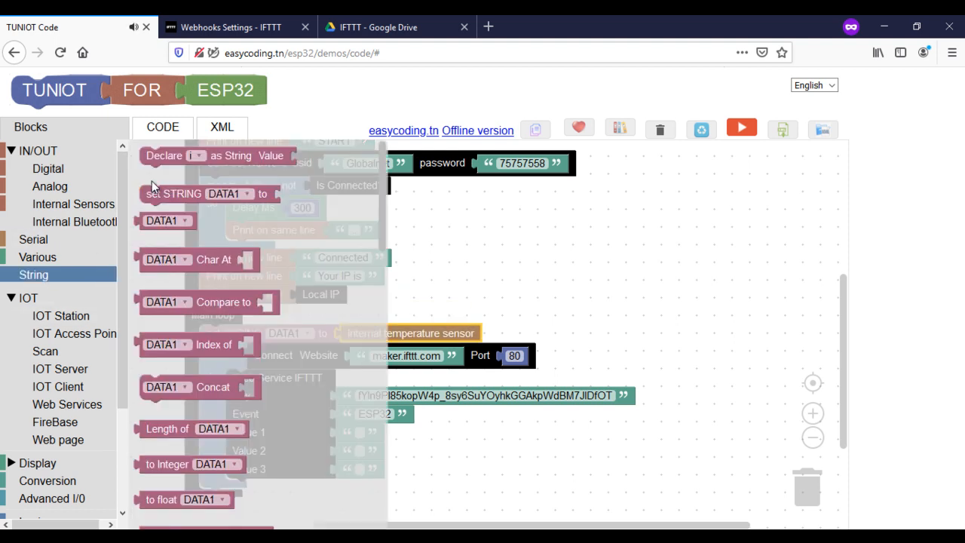
pyautogui.scroll(-3)
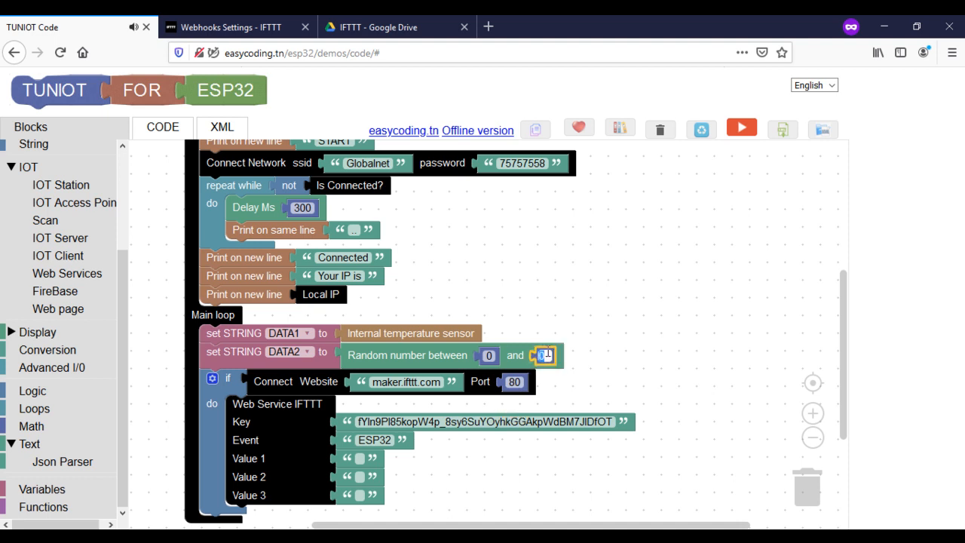
# Step: Set the random upper bound to 100, feed DATA2 as Value 2, and reach the Serial print blocks
pyautogui.write('100')
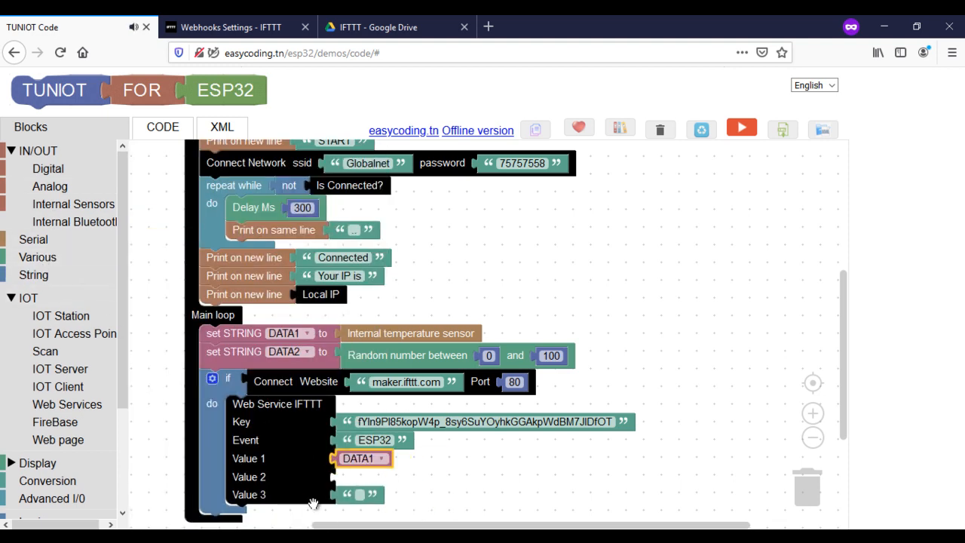
pyautogui.click(33, 274)
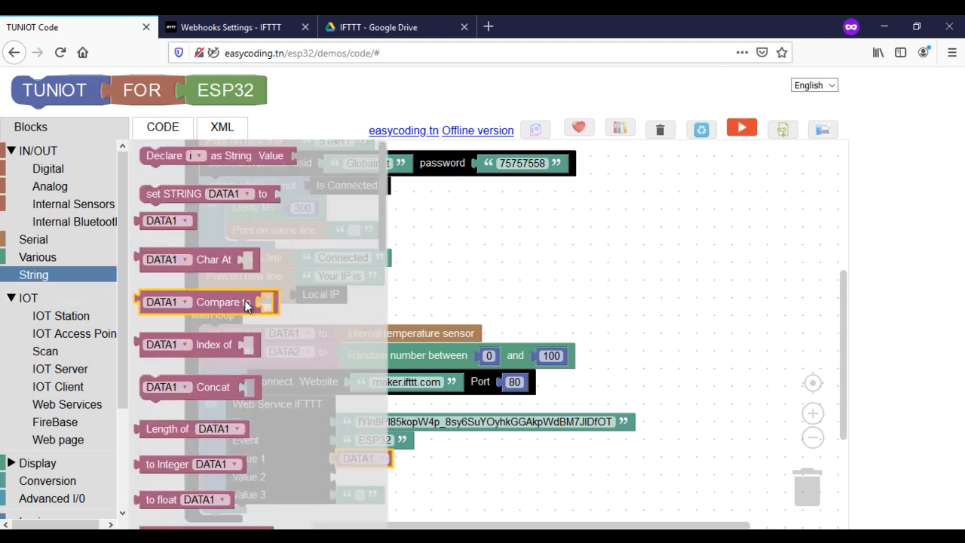
pyautogui.scroll(-3)
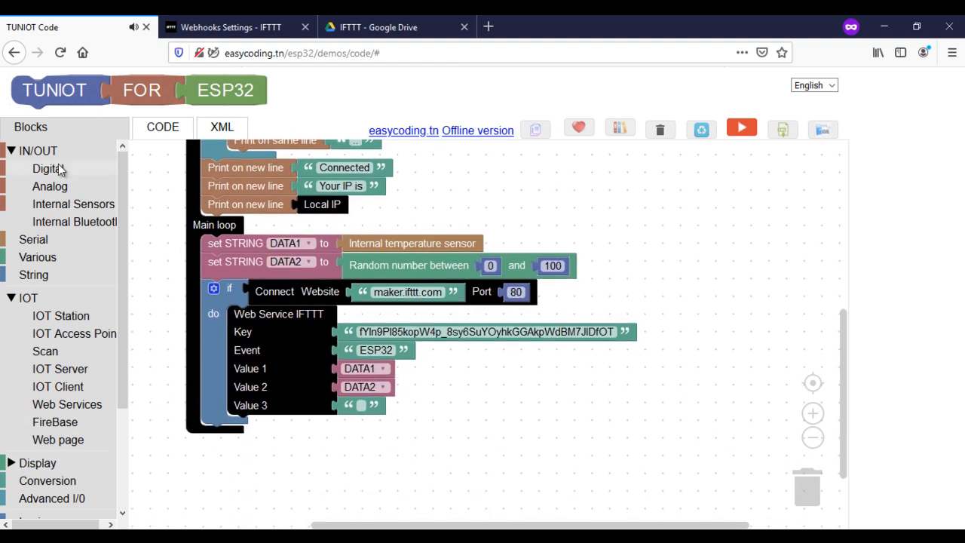
pyautogui.click(49, 169)
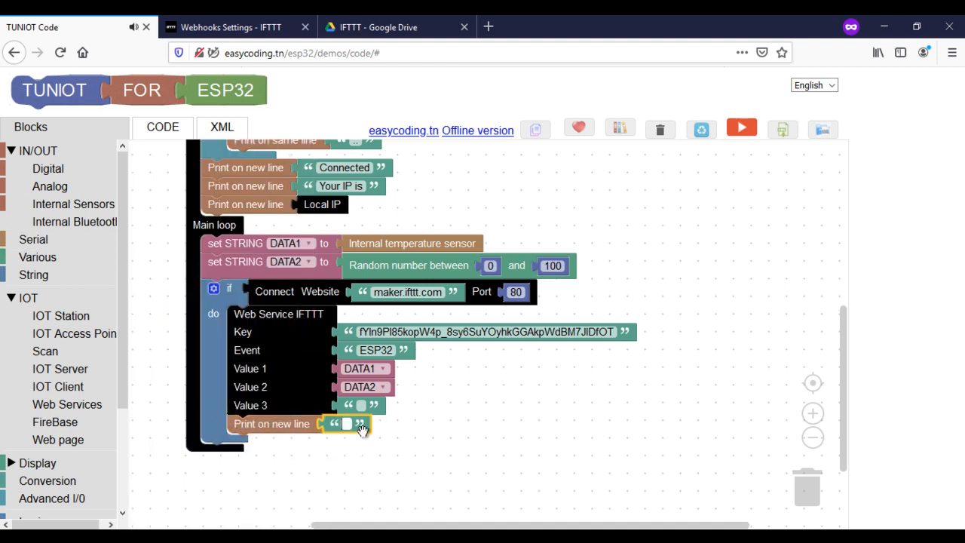
# Step: Print 'Data sent!' on success and 'Enable to send data!' in an added else branch
pyautogui.write('Data sent!')
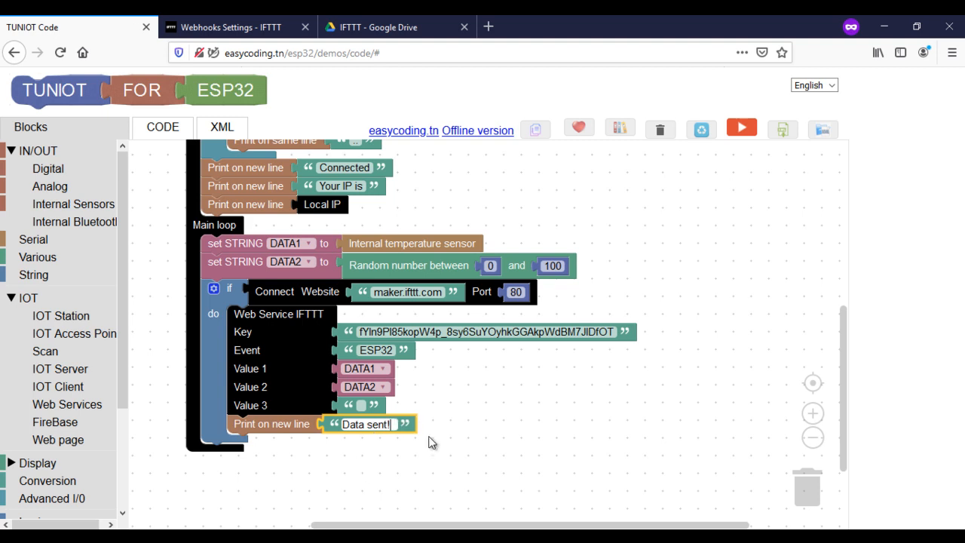
pyautogui.click(214, 288)
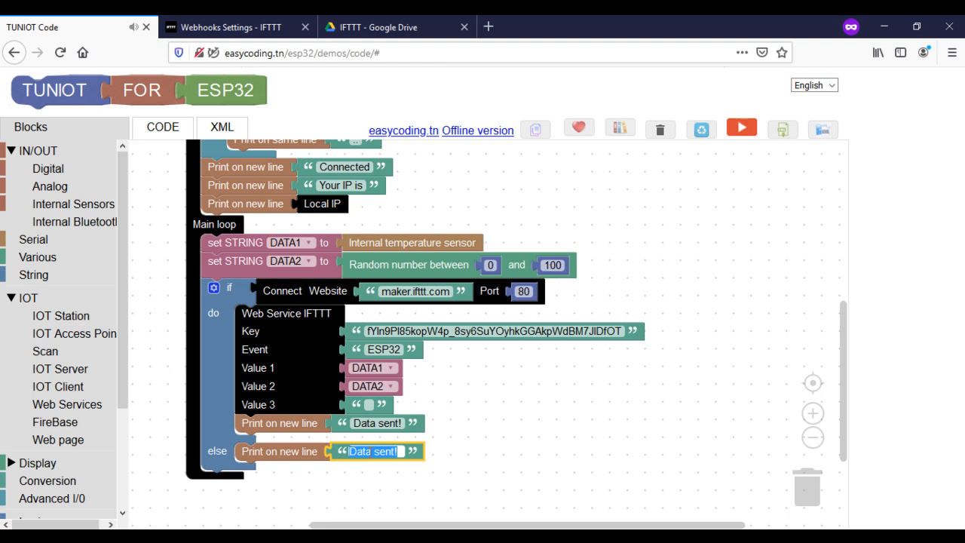
pyautogui.write('Enable to')
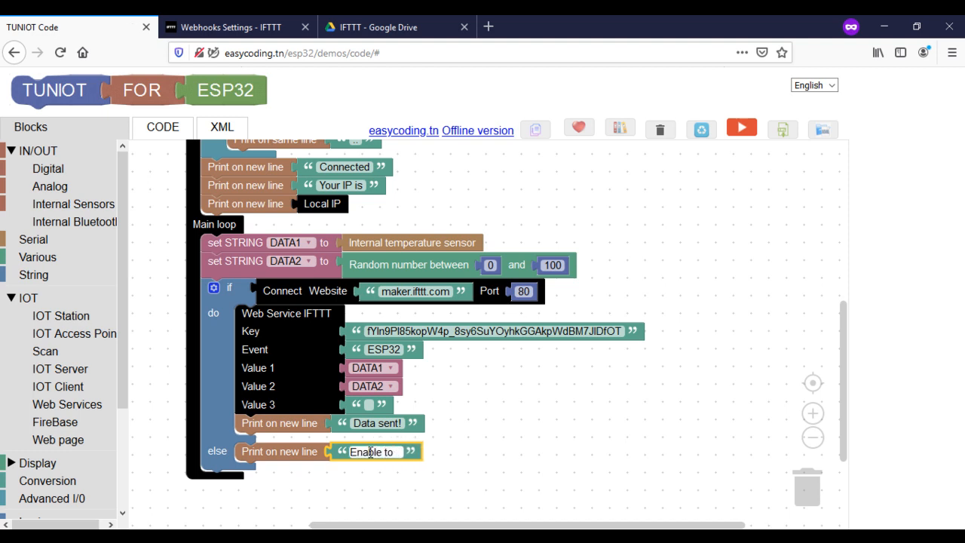
pyautogui.write('send')
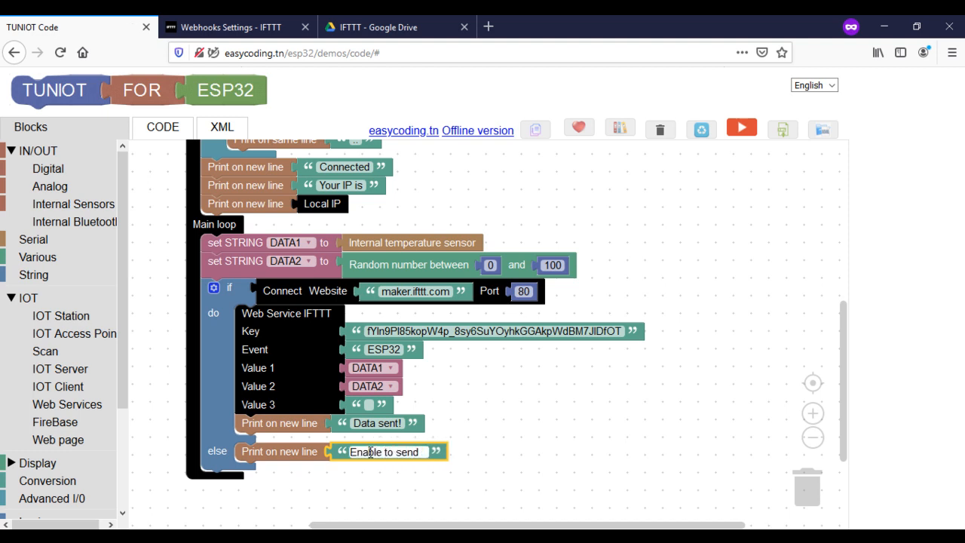
pyautogui.write('data!')
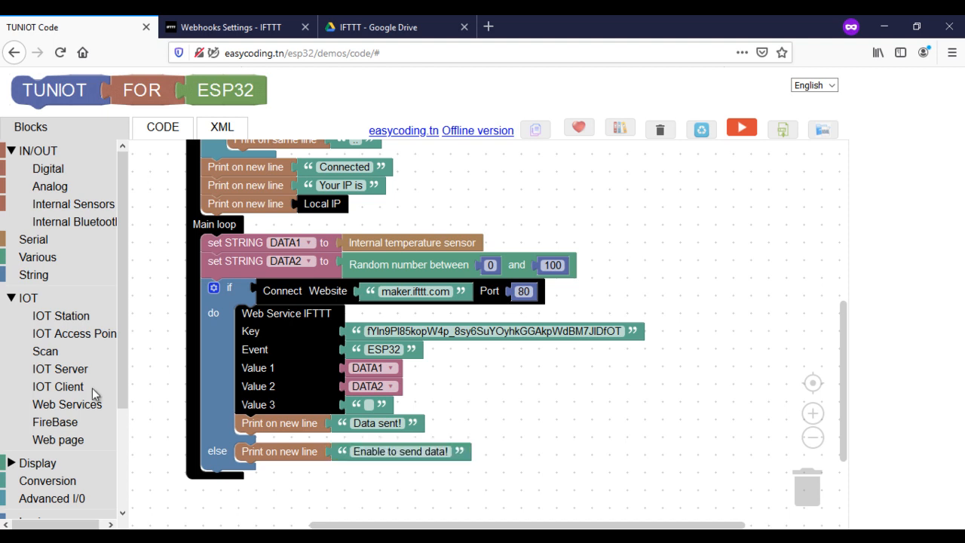
# Step: Add a Delay Ms block of 5000 at the end of the loop
pyautogui.click(38, 256)
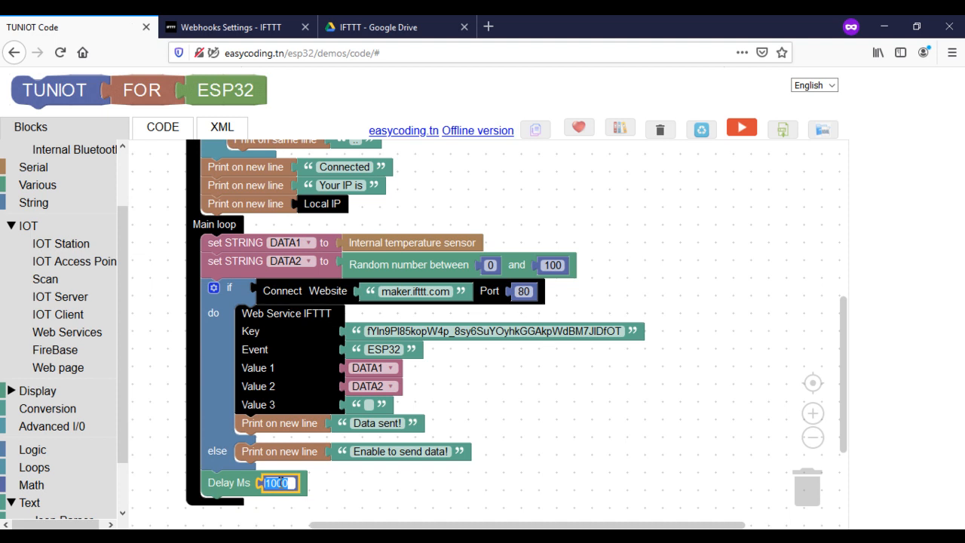
pyautogui.write('5000);')
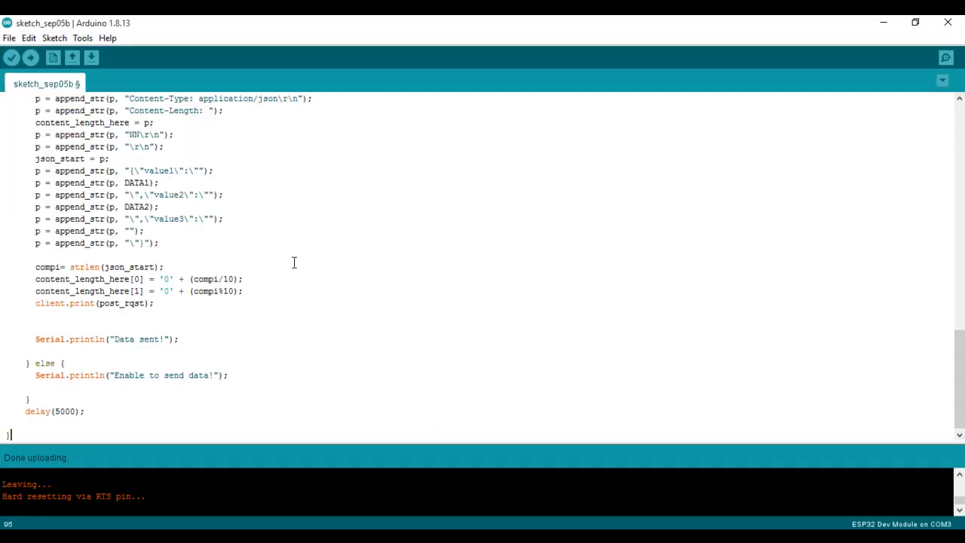
# Step: Start the Arduino serial monitor, then switch to the Google Drive tab
pyautogui.click(945, 57)
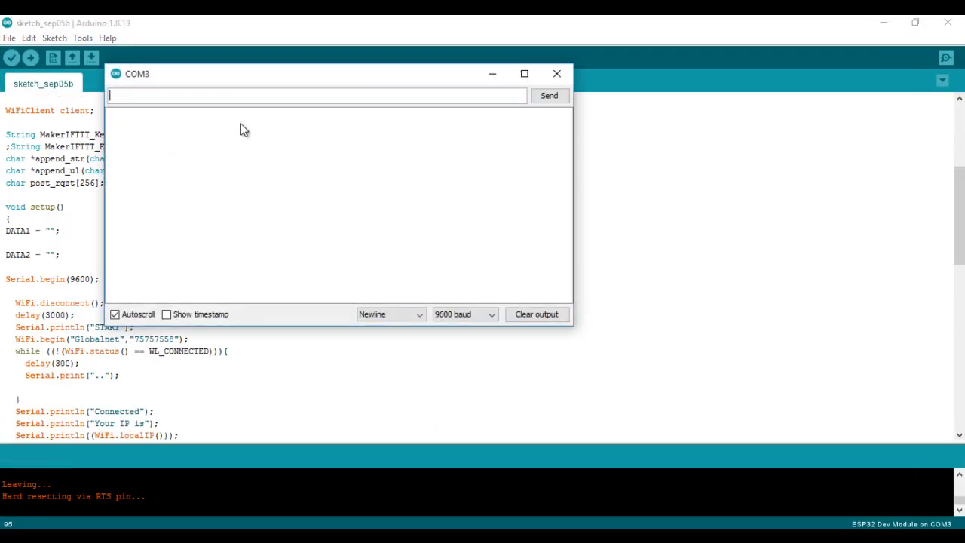
pyautogui.moveTo(129, 138)
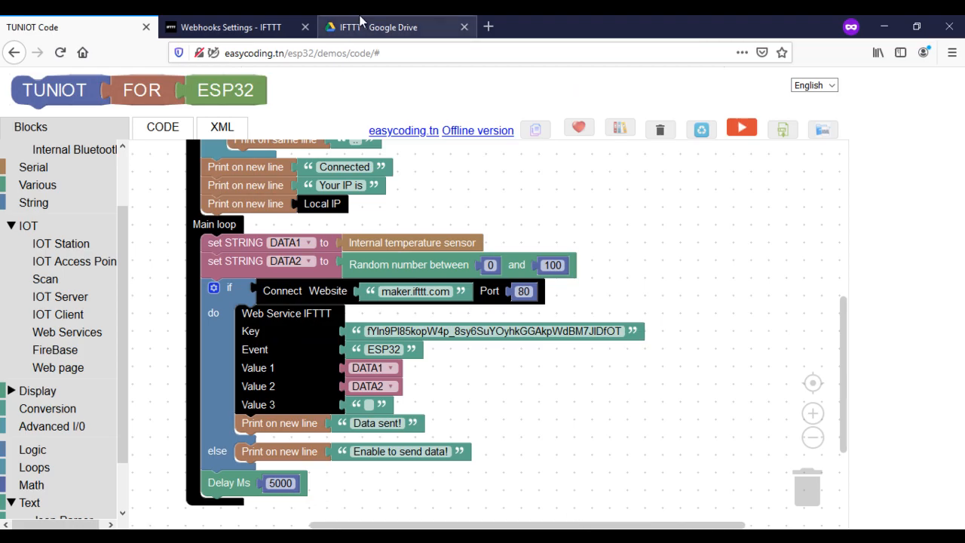
pyautogui.click(395, 27)
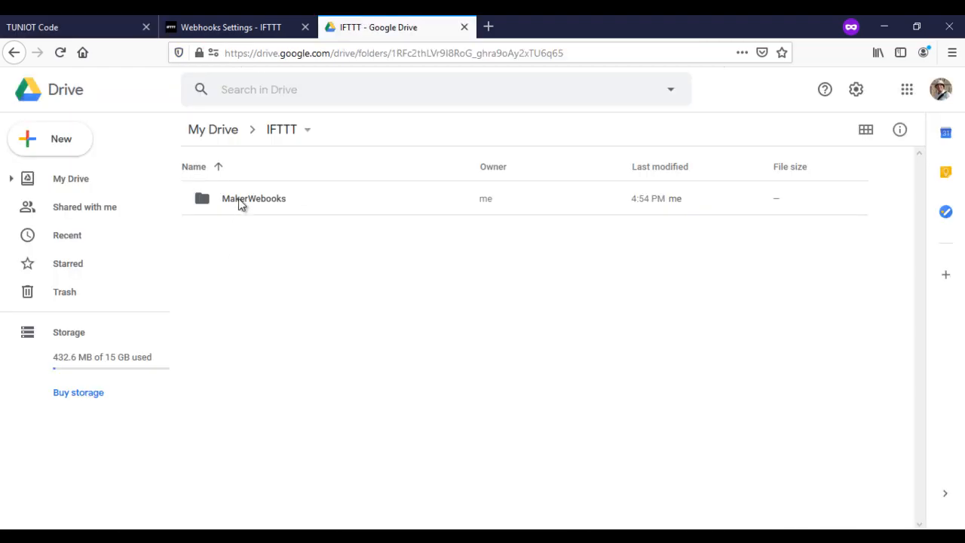
# Step: Open MakerWebooks > ESP32 and load the ESP32_DATA spreadsheet
pyautogui.doubleClick(253, 199)
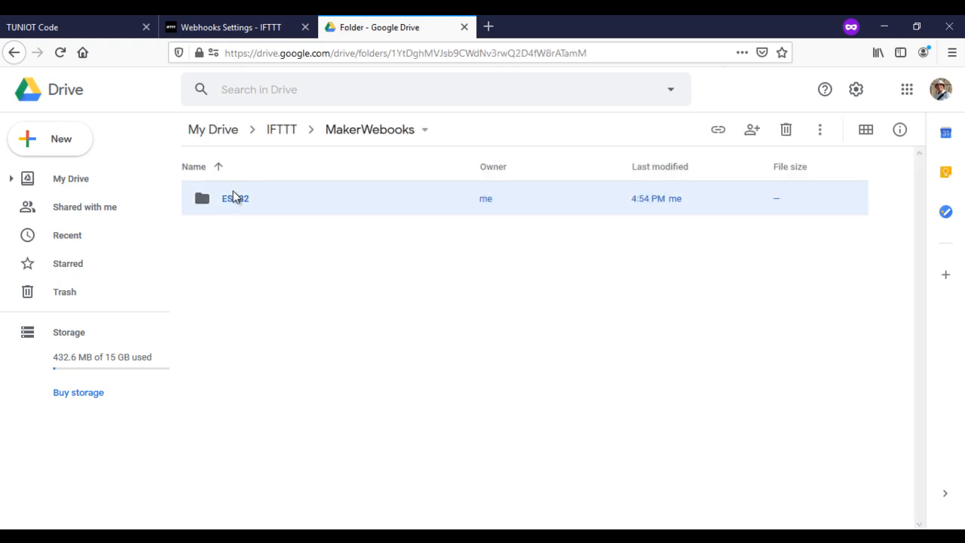
pyautogui.doubleClick(236, 199)
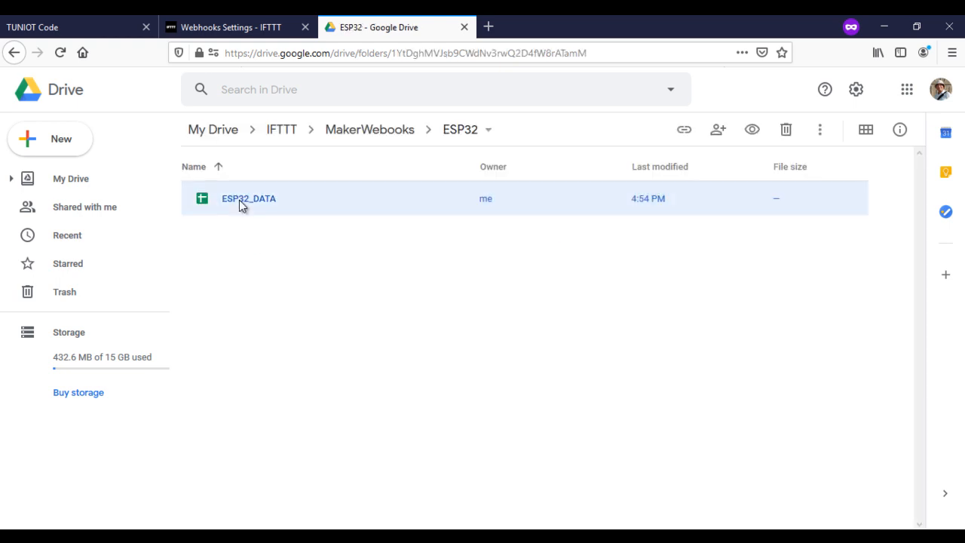
pyautogui.doubleClick(249, 199)
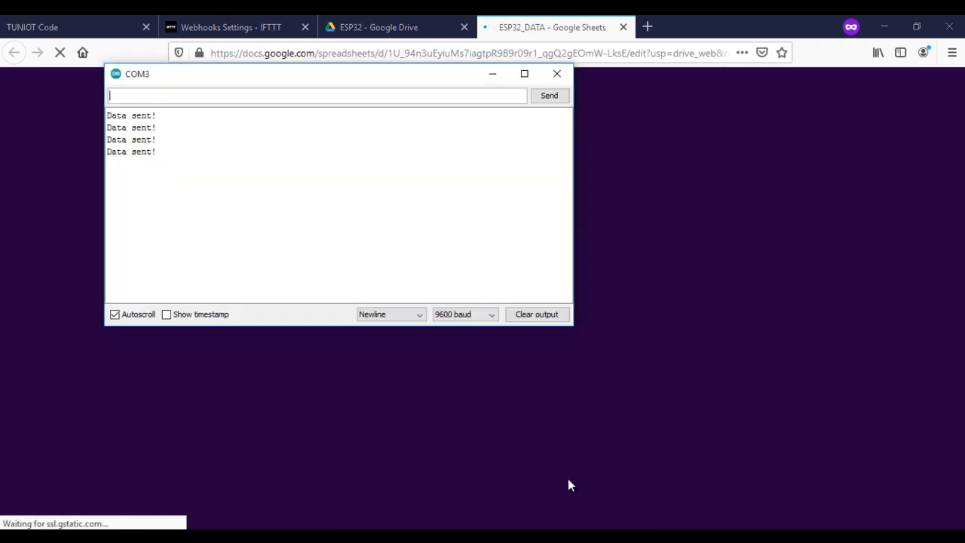
# Step: Move the COM3 serial monitor aside to reveal the ESP32_DATA rows
pyautogui.moveTo(339, 73); pyautogui.dragTo(671, 88)
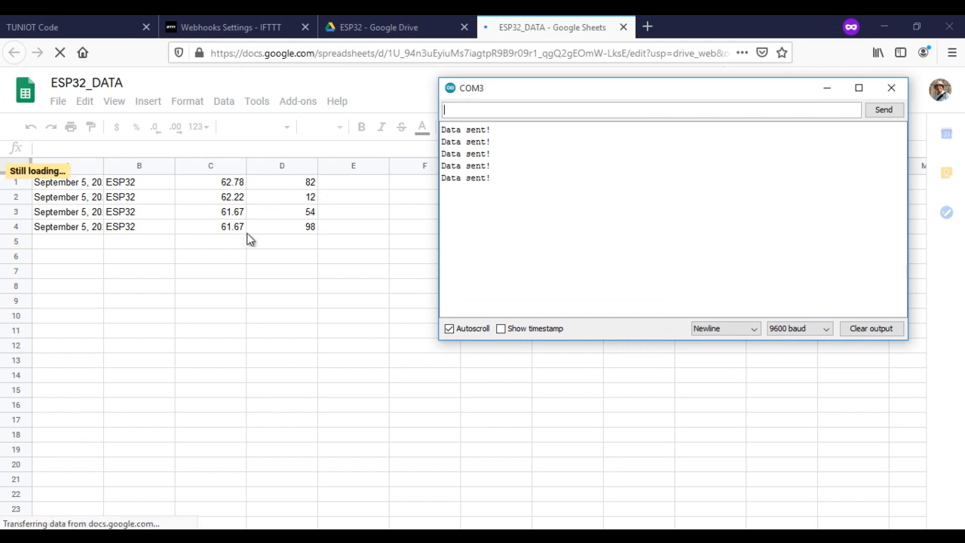
pyautogui.moveTo(459, 142)
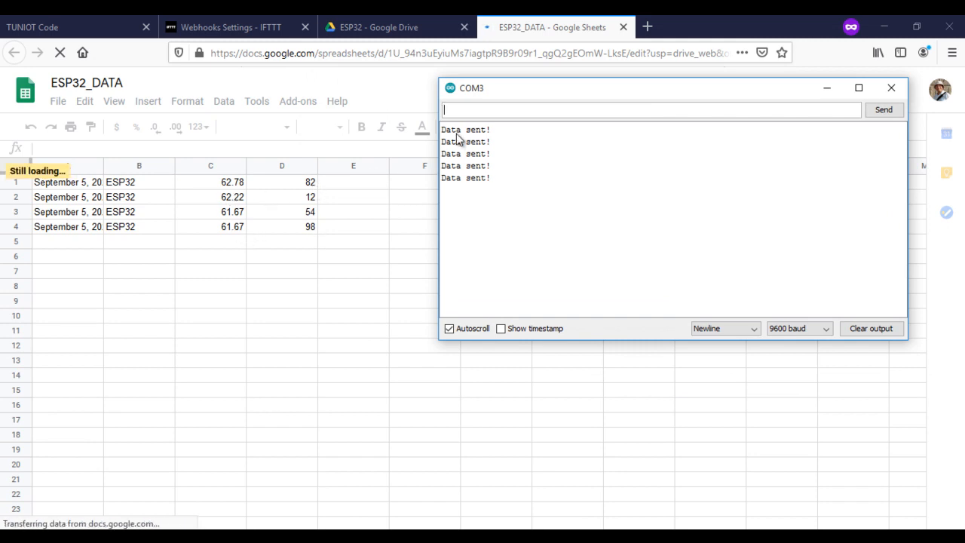